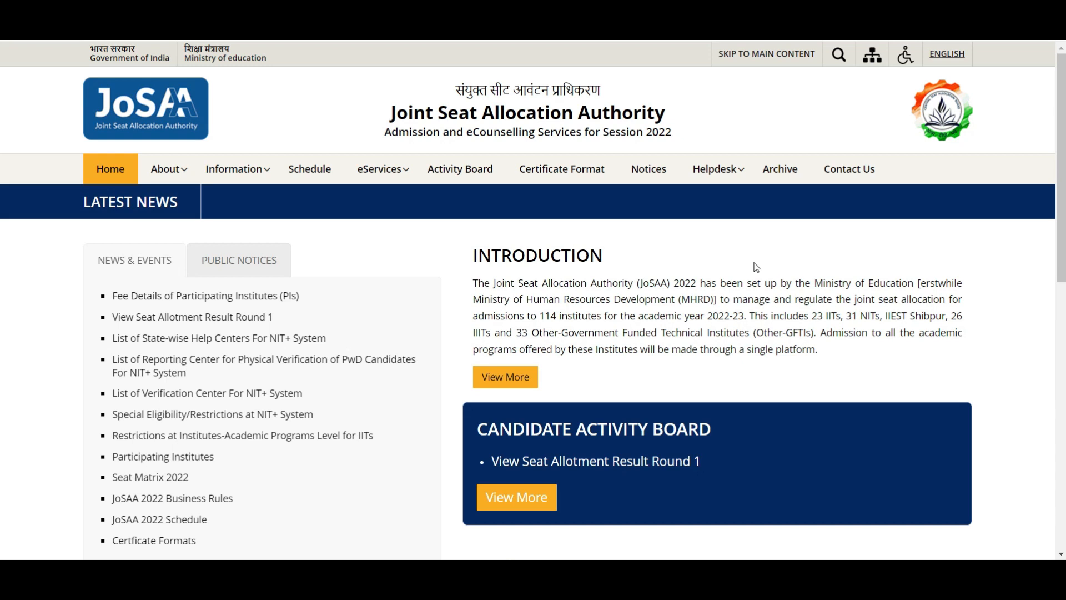
{"action": "mouse_move", "coordinate": [735, 257]}
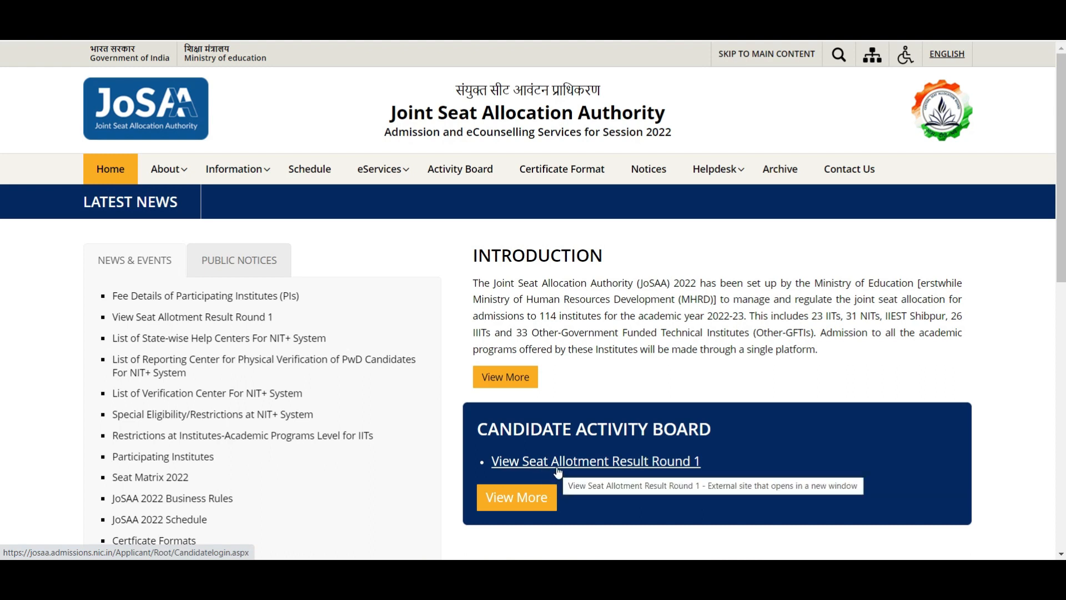
Open the Round 1 seat allotment result site and begin entering application number '22'.
{"action": "left_click", "coordinate": [594, 461]}
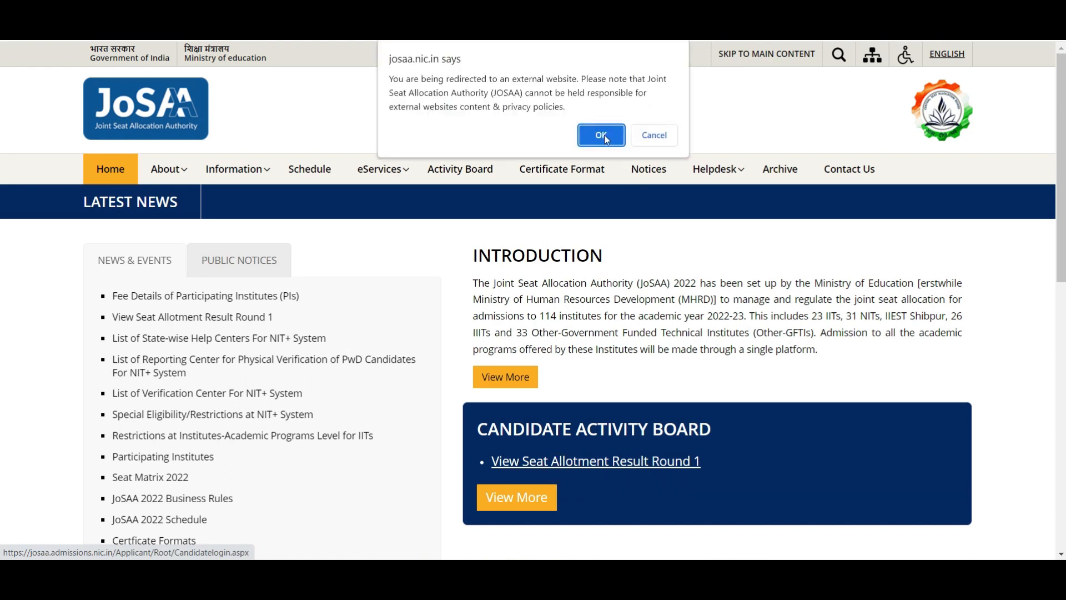
{"action": "left_click", "coordinate": [600, 134]}
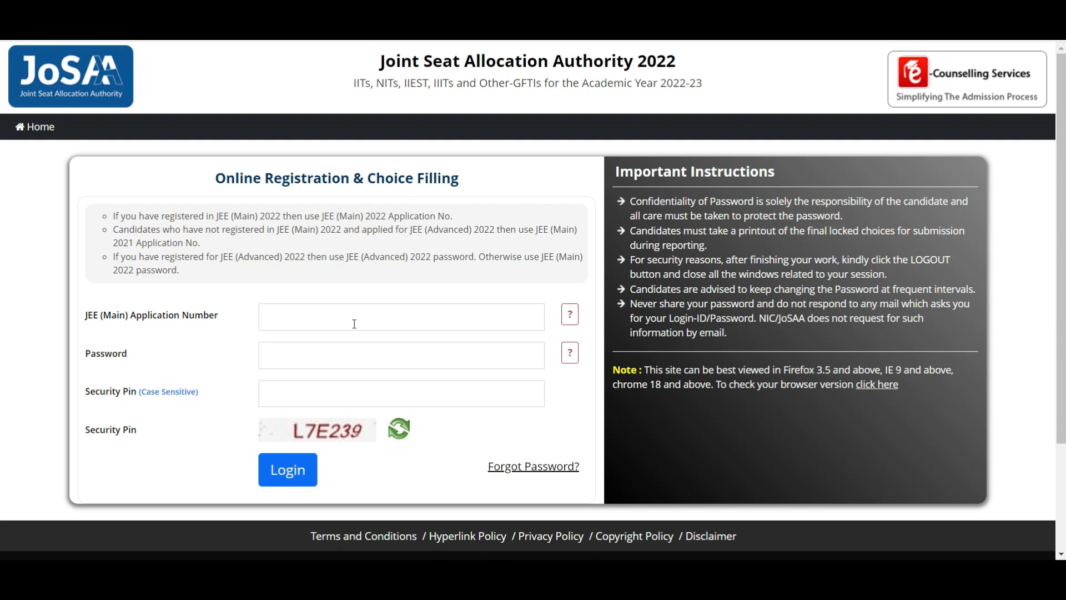
{"action": "left_click", "coordinate": [401, 316]}
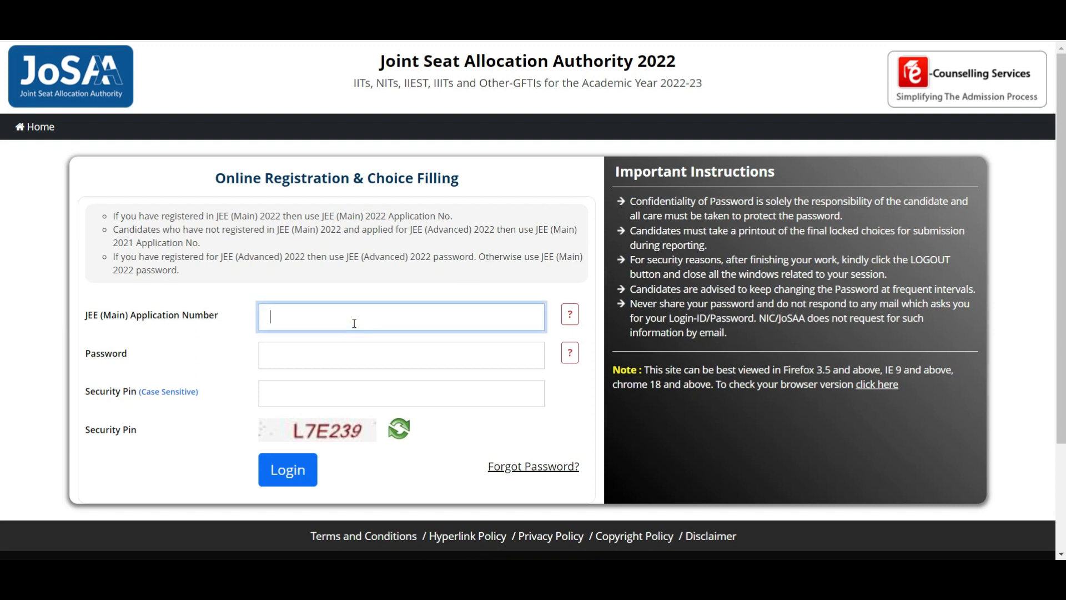
{"action": "type", "text": "22"}
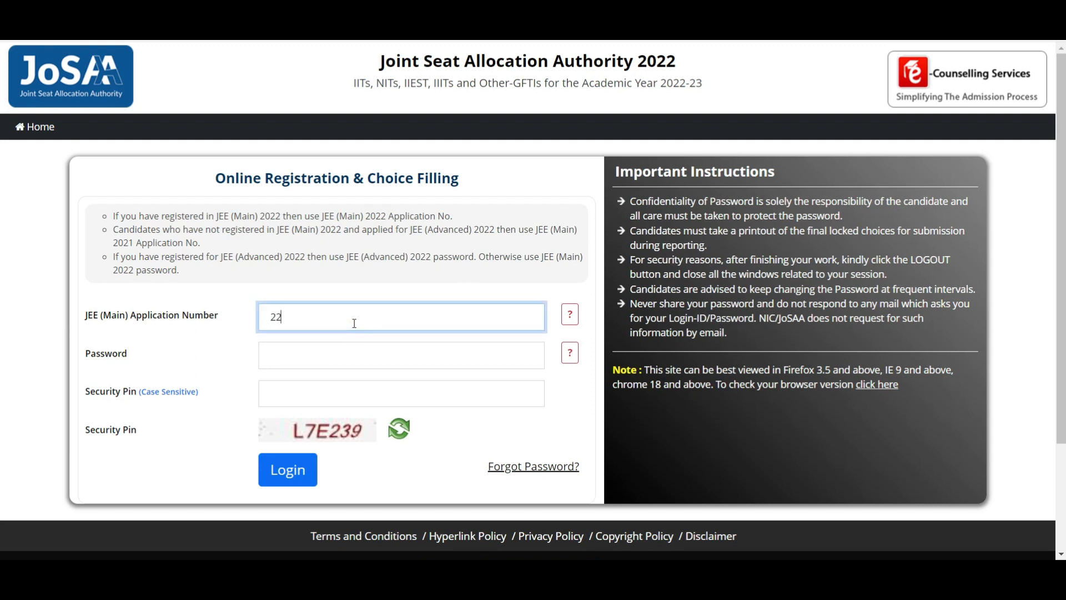
{"action": "left_click", "coordinate": [287, 469]}
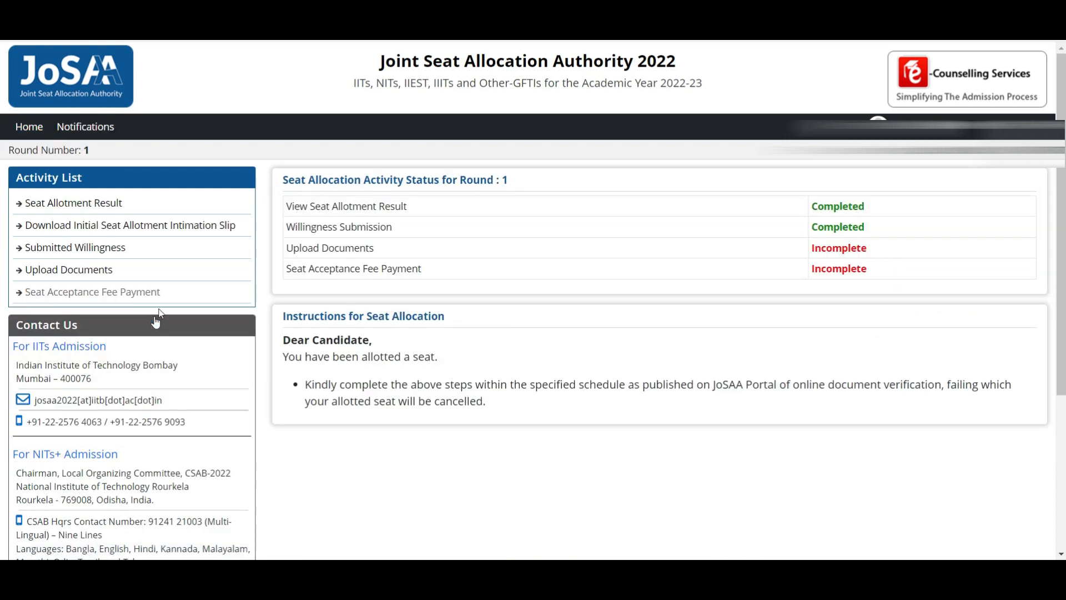
{"action": "mouse_move", "coordinate": [346, 184]}
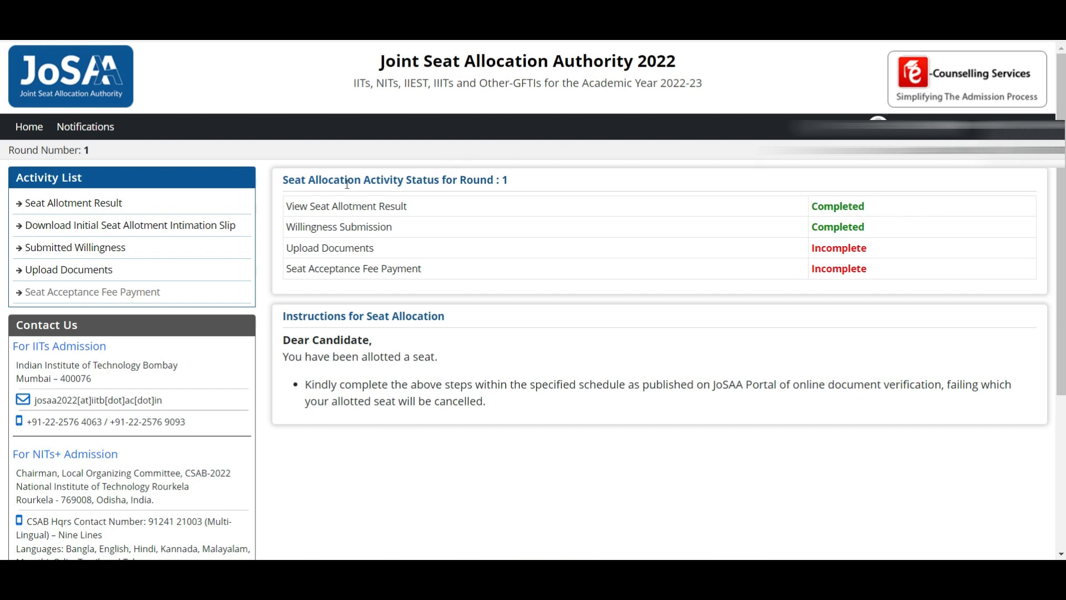
Log in to reach the Round 1 Seat Allocation Activity Status dashboard.
{"action": "left_click", "coordinate": [557, 179]}
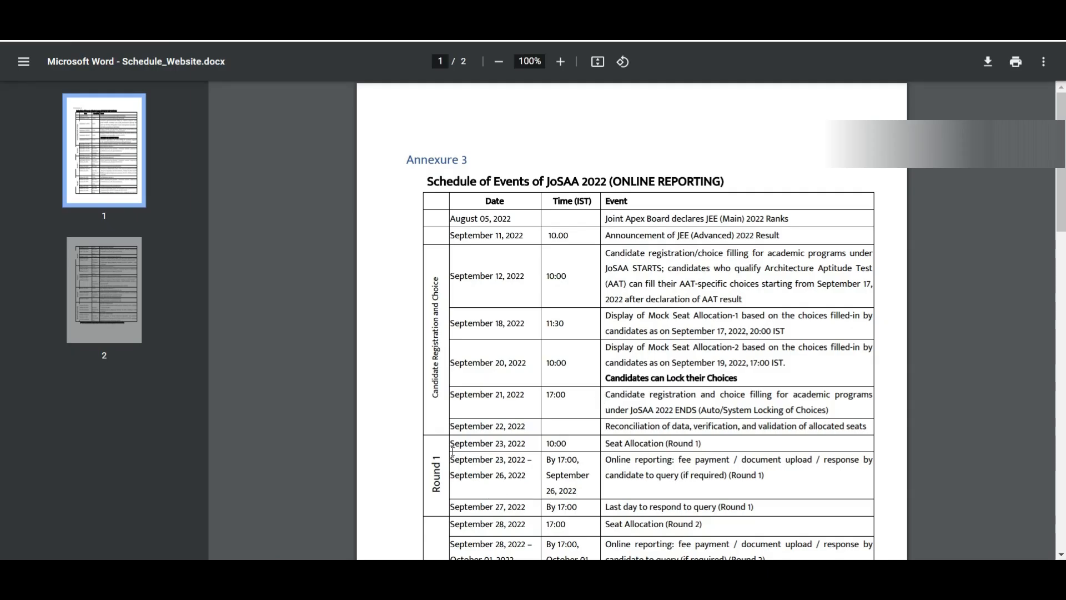
{"action": "mouse_move", "coordinate": [551, 466]}
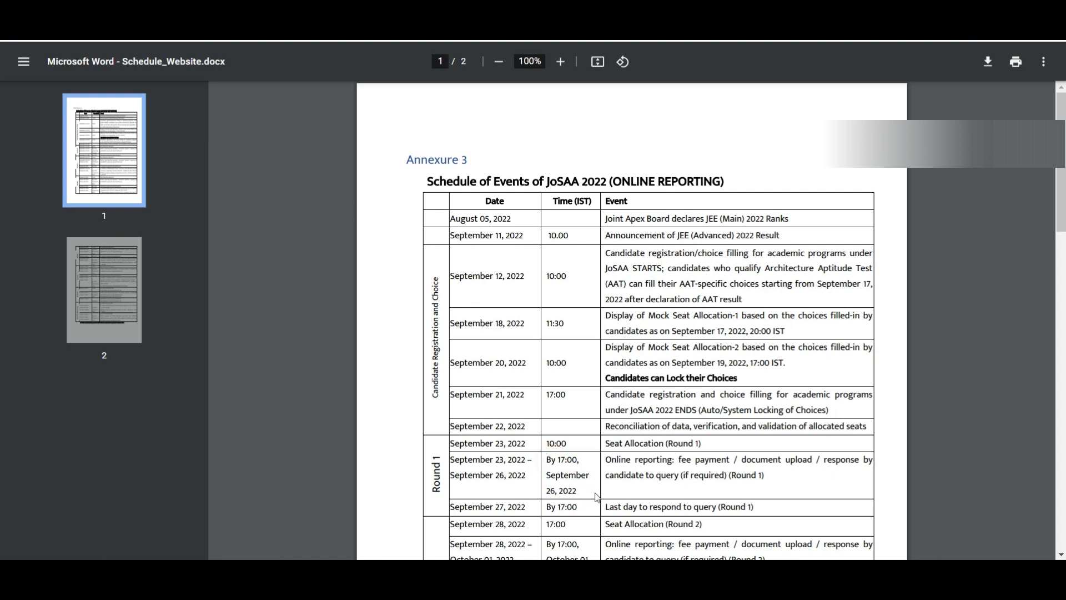
{"action": "mouse_move", "coordinate": [803, 475]}
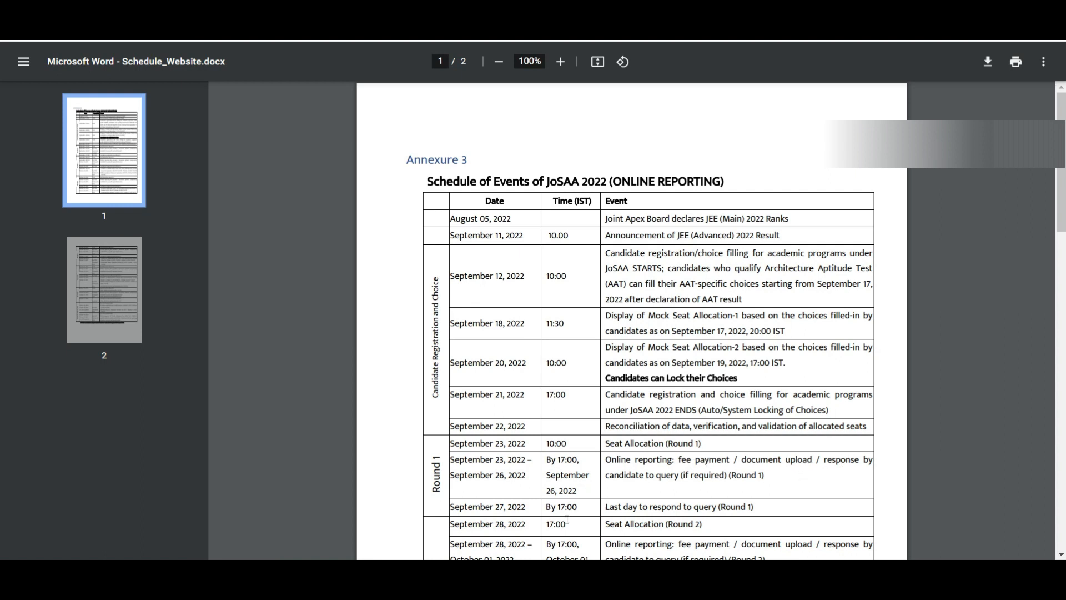
{"action": "mouse_move", "coordinate": [550, 161]}
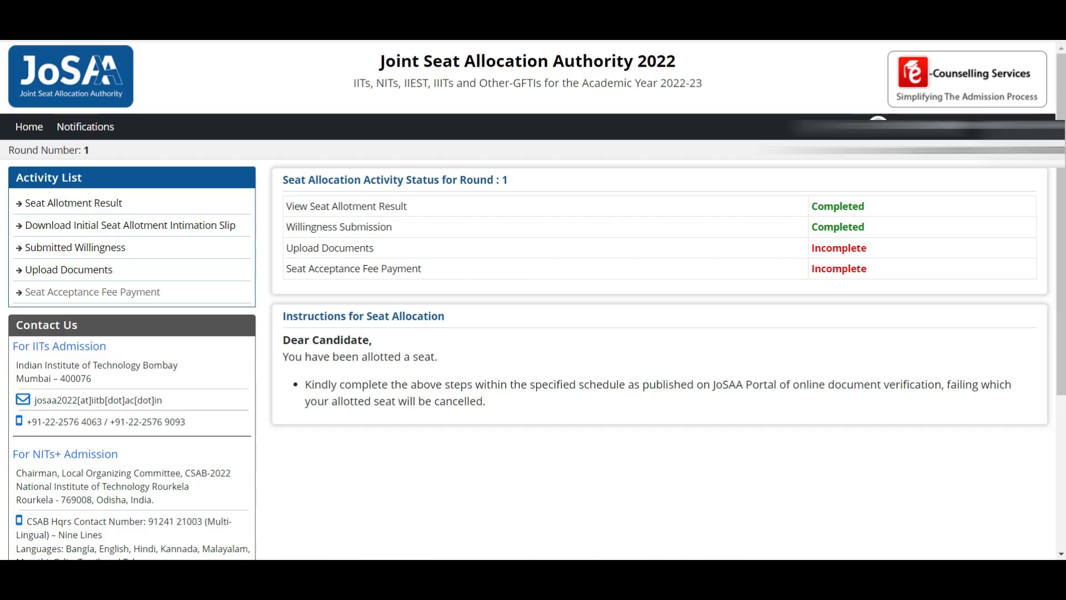
{"action": "mouse_move", "coordinate": [783, 235]}
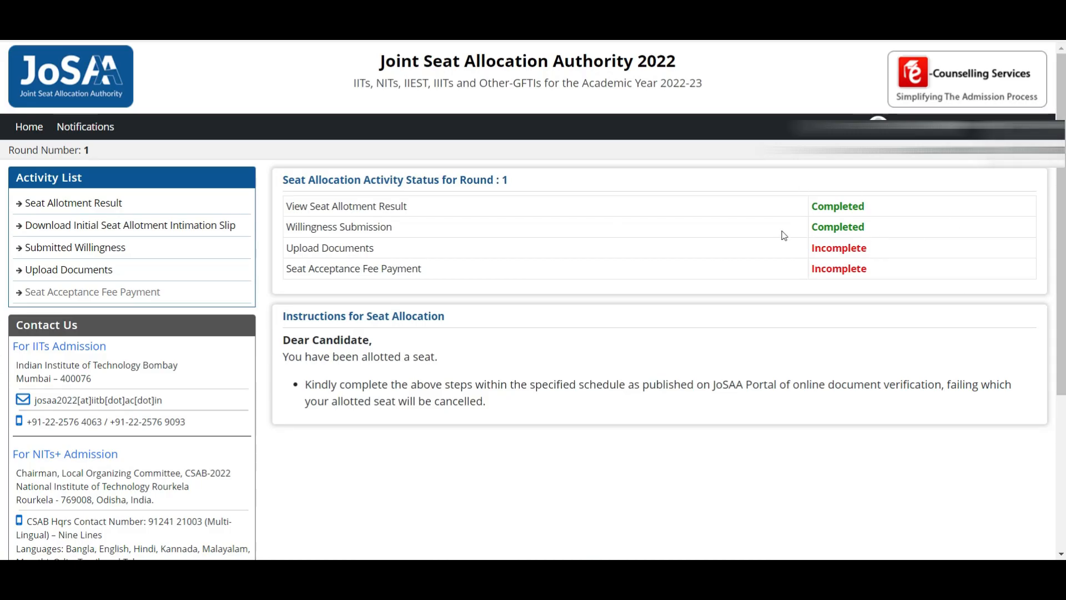
{"action": "mouse_move", "coordinate": [348, 210]}
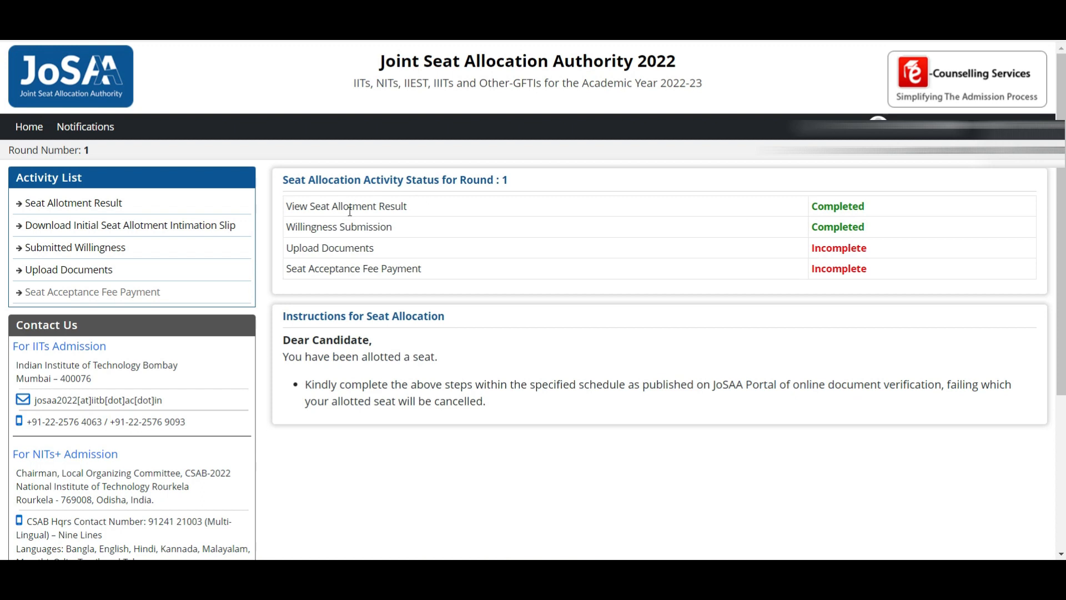
{"action": "mouse_move", "coordinate": [420, 242]}
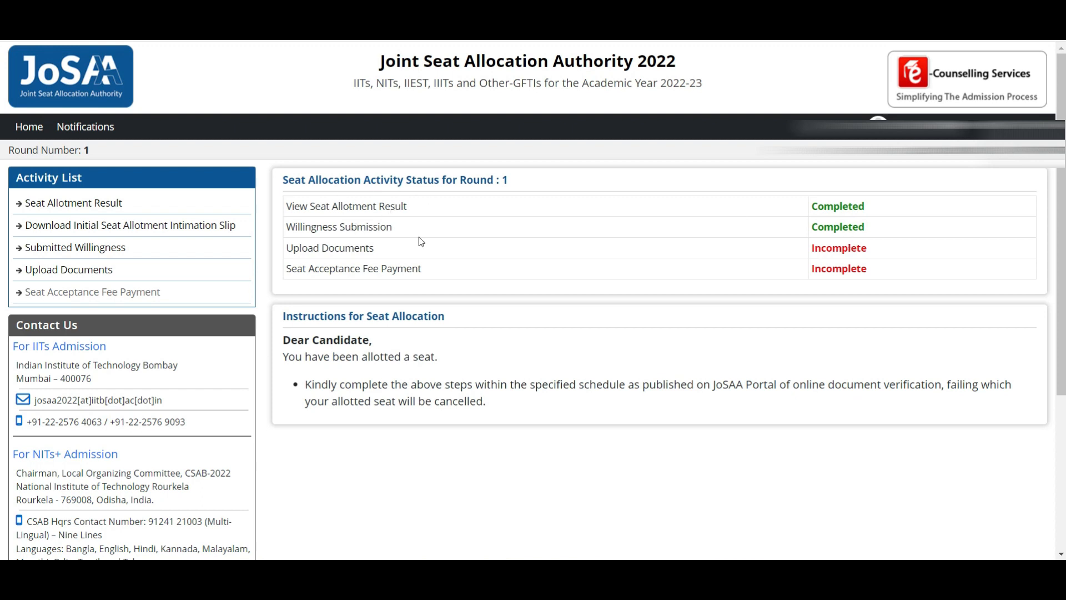
{"action": "mouse_move", "coordinate": [356, 252]}
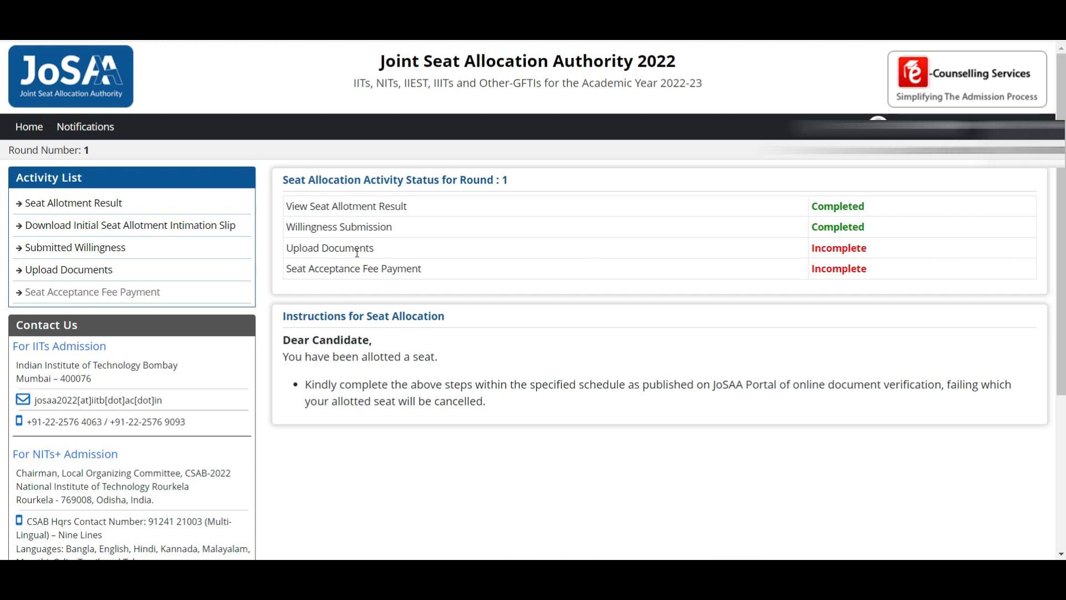
{"action": "mouse_move", "coordinate": [379, 264]}
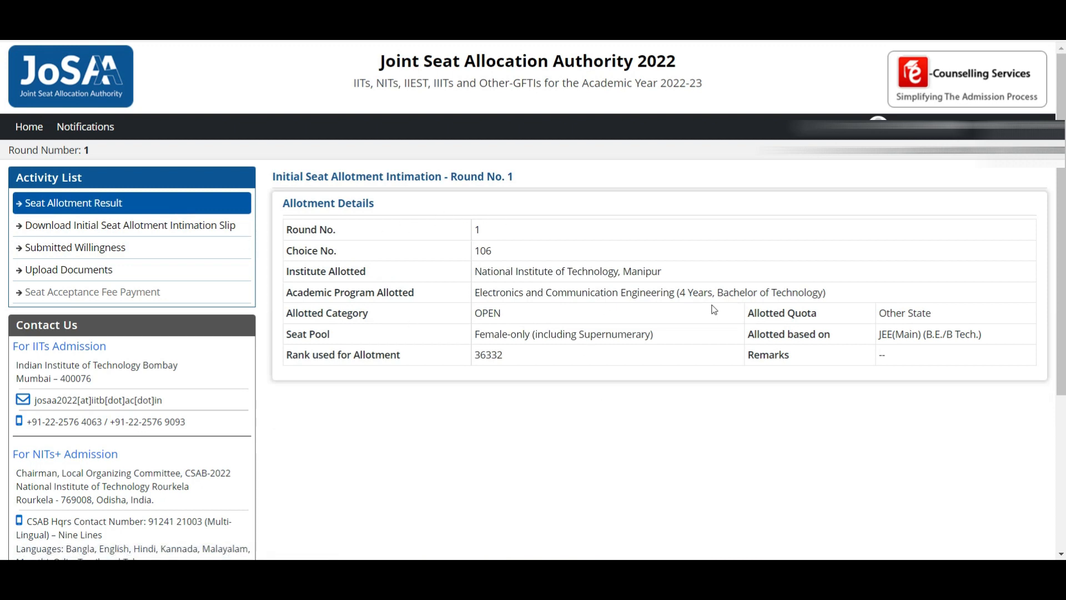
{"action": "mouse_move", "coordinate": [354, 229]}
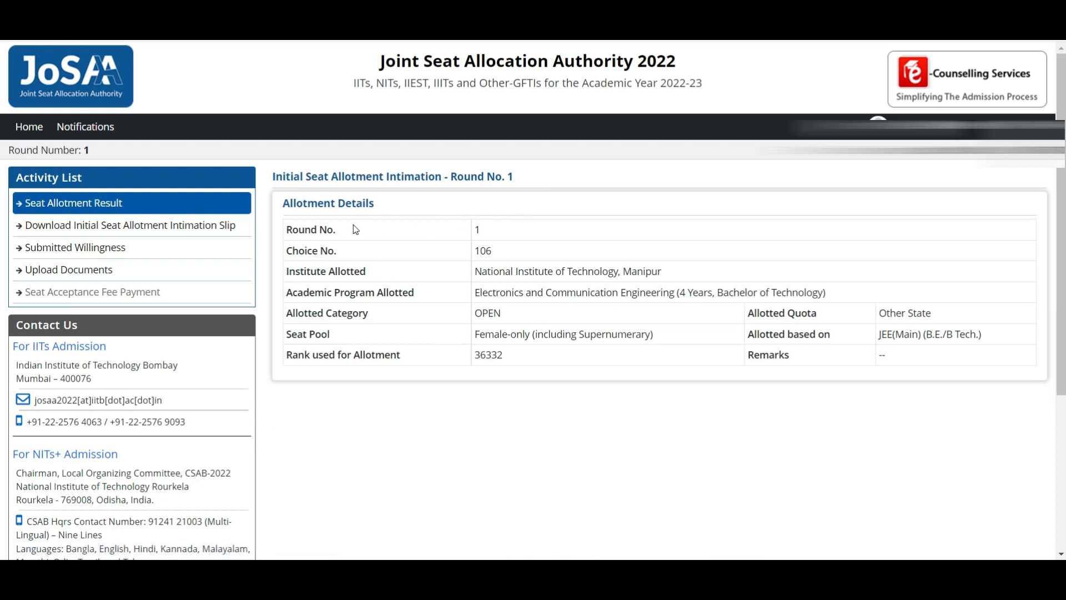
{"action": "mouse_move", "coordinate": [409, 266]}
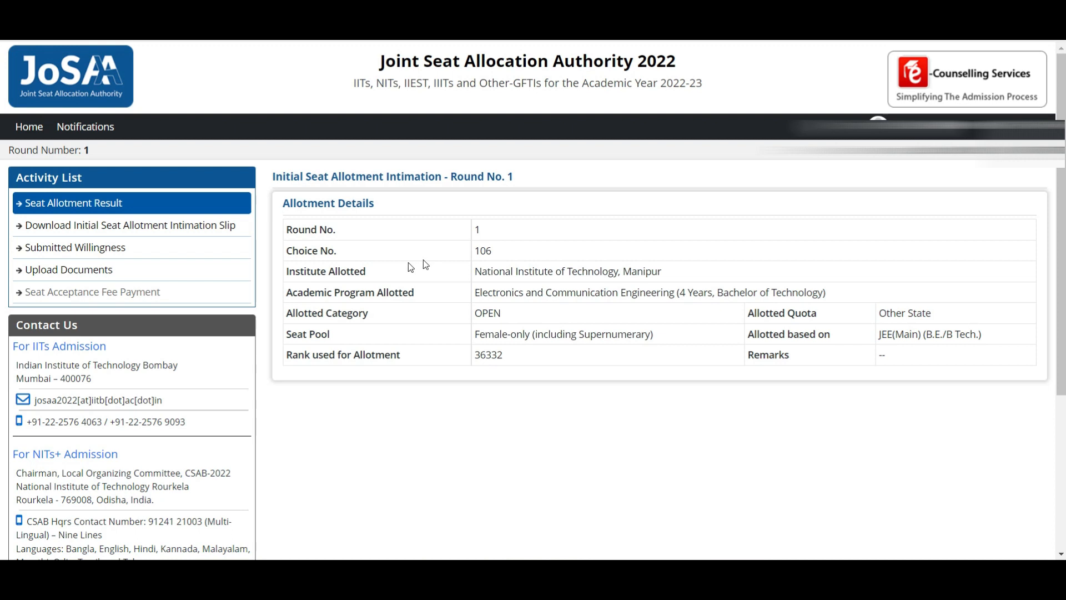
{"action": "mouse_move", "coordinate": [482, 289]}
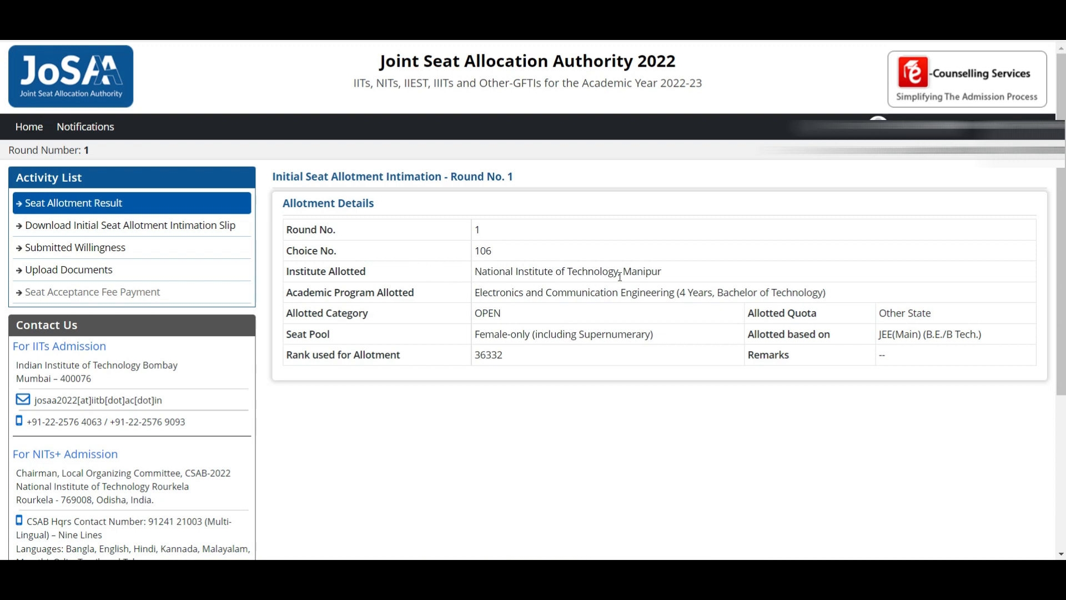
{"action": "mouse_move", "coordinate": [553, 305]}
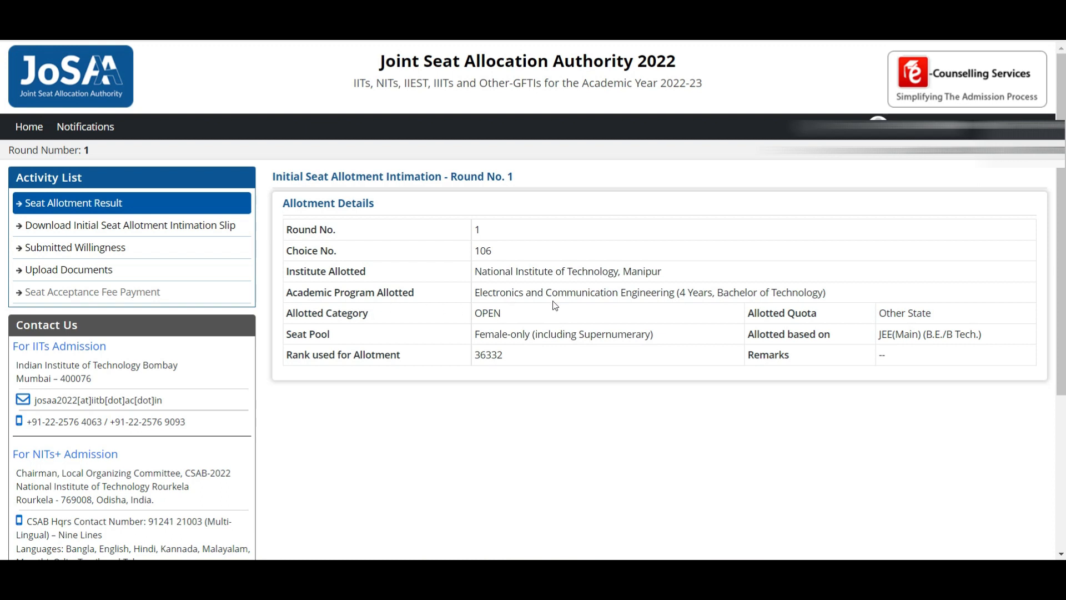
{"action": "mouse_move", "coordinate": [505, 321]}
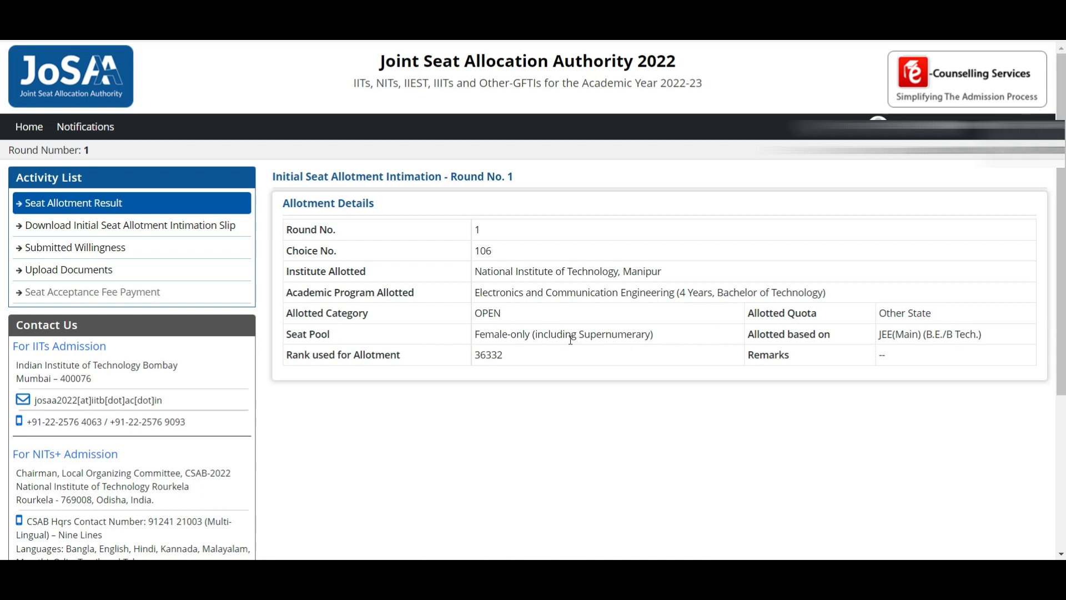
{"action": "mouse_move", "coordinate": [779, 337]}
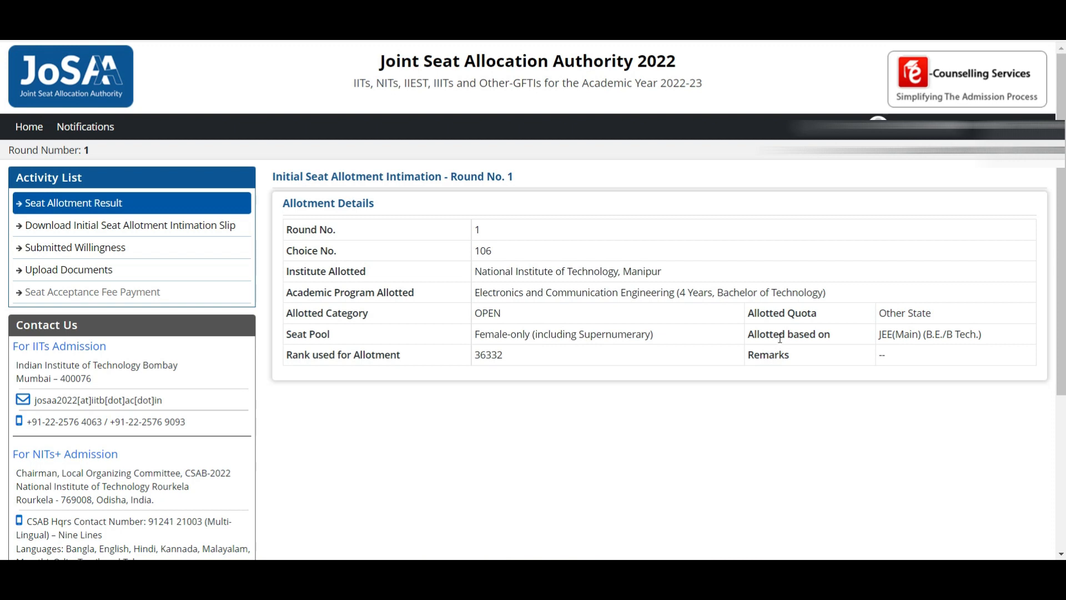
{"action": "mouse_move", "coordinate": [556, 340]}
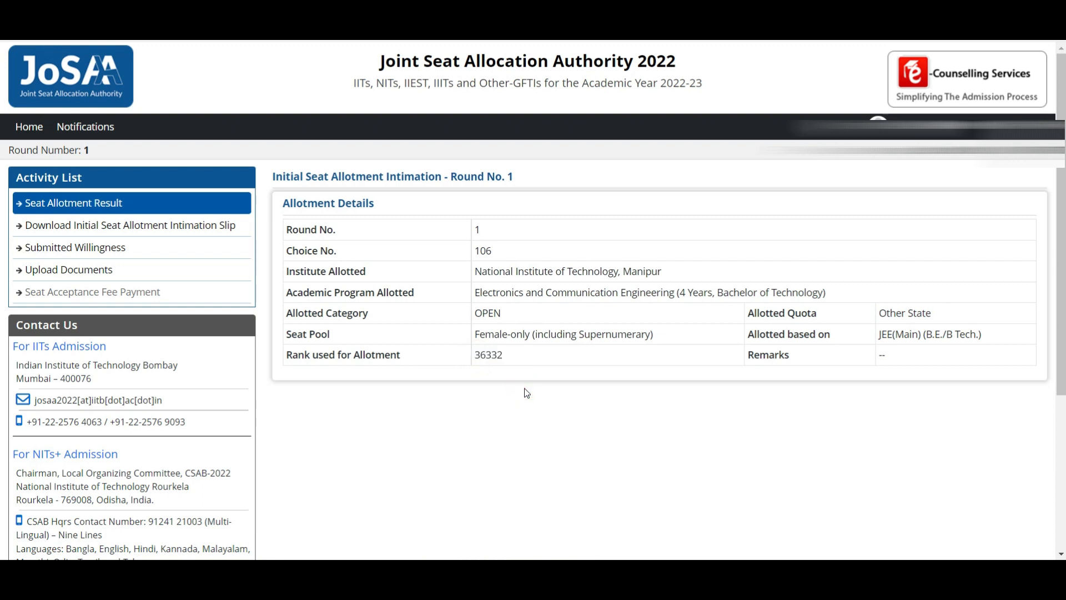
Open the Download Initial Seat Allotment Intimation Slip page from the Activity List.
{"action": "left_click", "coordinate": [130, 225]}
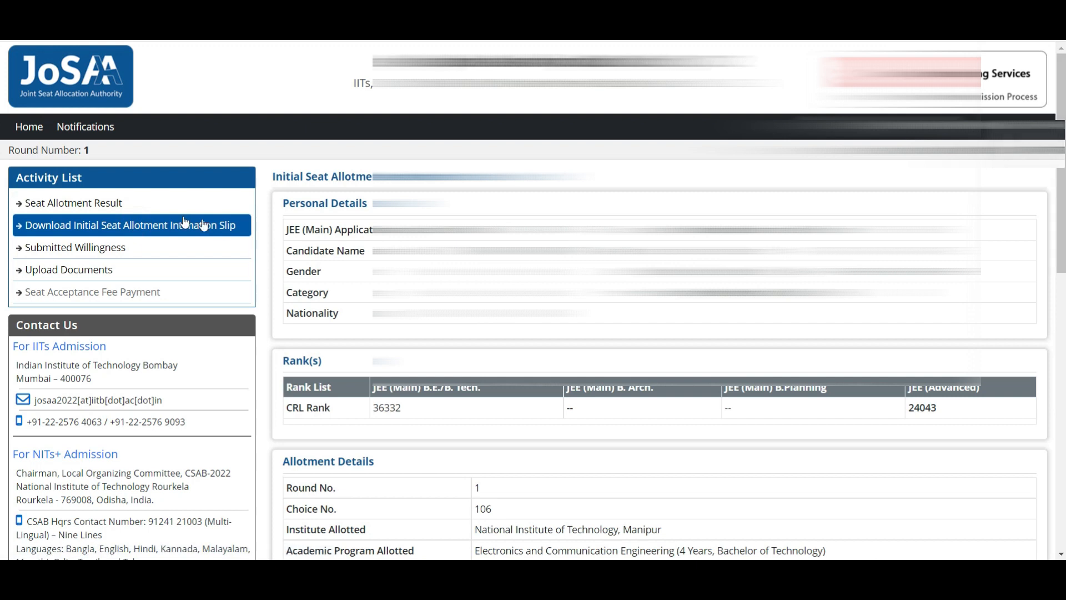
Generate the initial seat allotment intimation slip, then close the popup.
{"action": "left_click", "coordinate": [126, 224]}
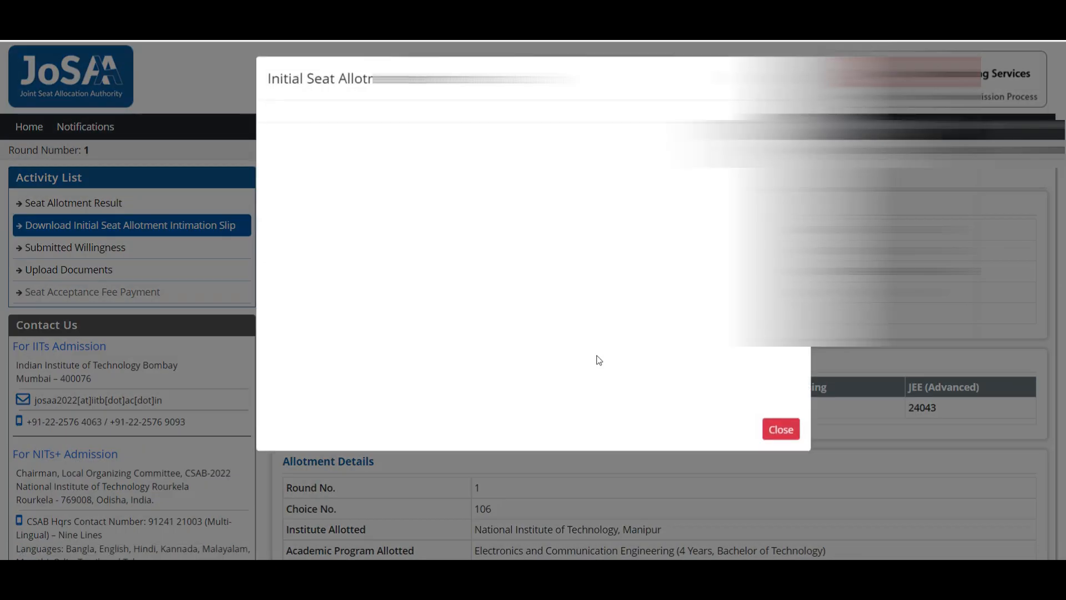
{"action": "left_click", "coordinate": [779, 429]}
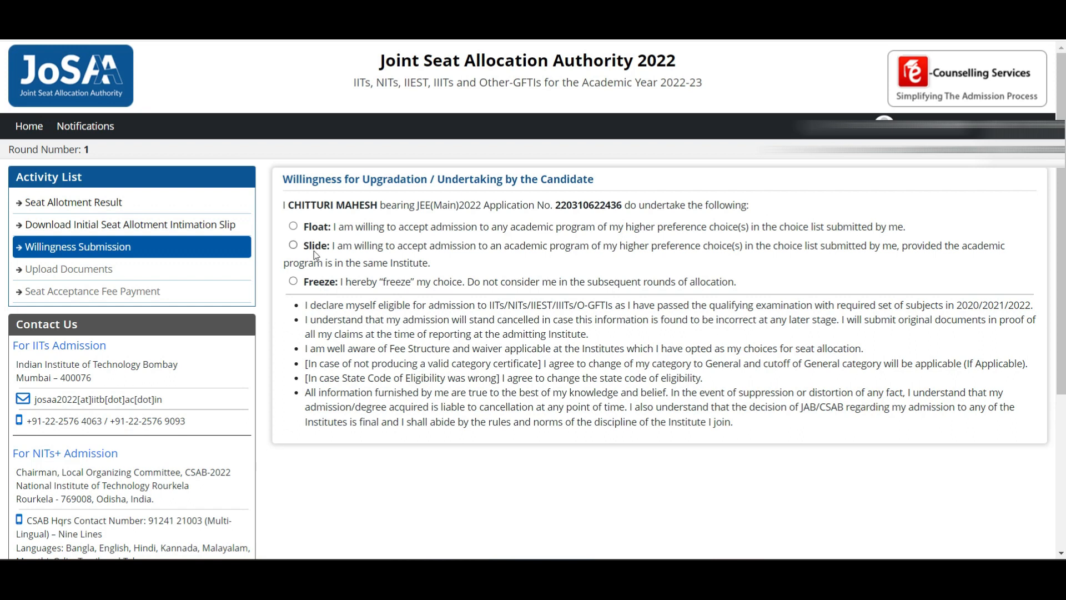
{"action": "mouse_move", "coordinate": [330, 298]}
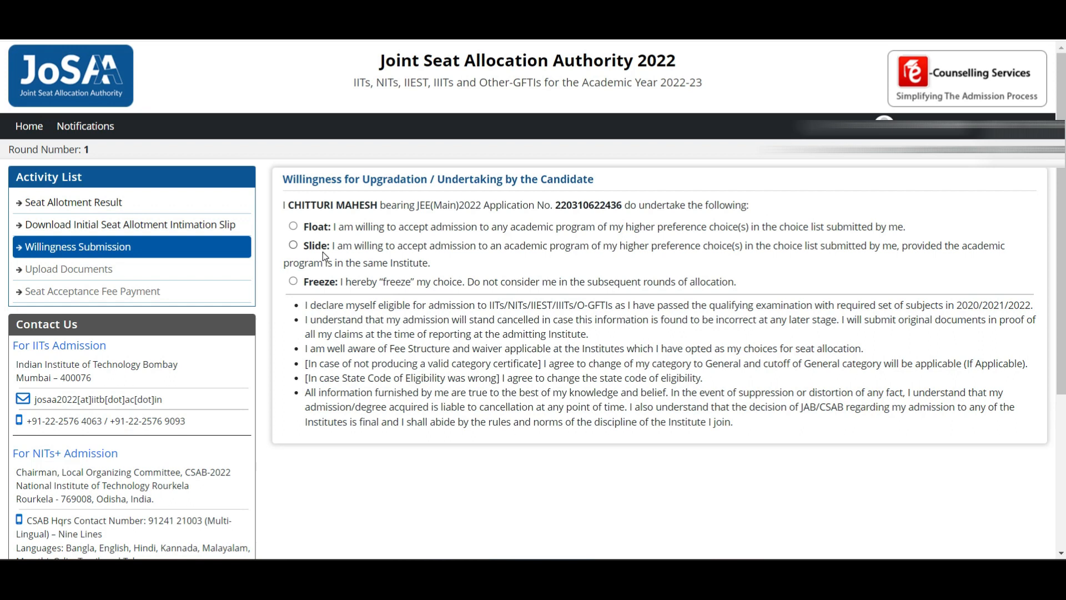
{"action": "mouse_move", "coordinate": [169, 252]}
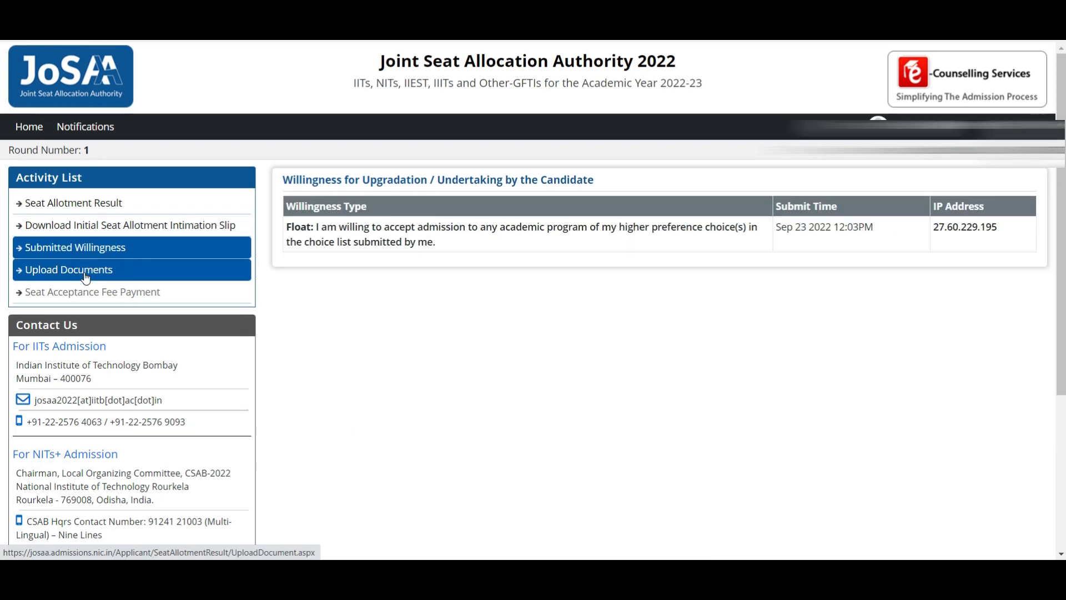
{"action": "left_click", "coordinate": [68, 269]}
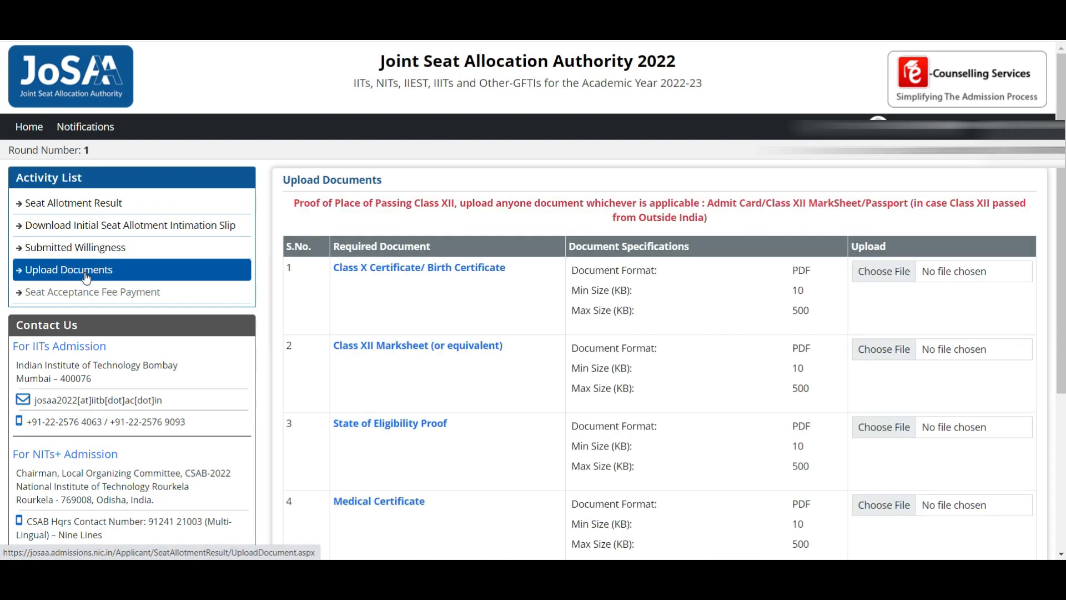
{"action": "scroll", "scroll_direction": "down", "scroll_amount": 3}
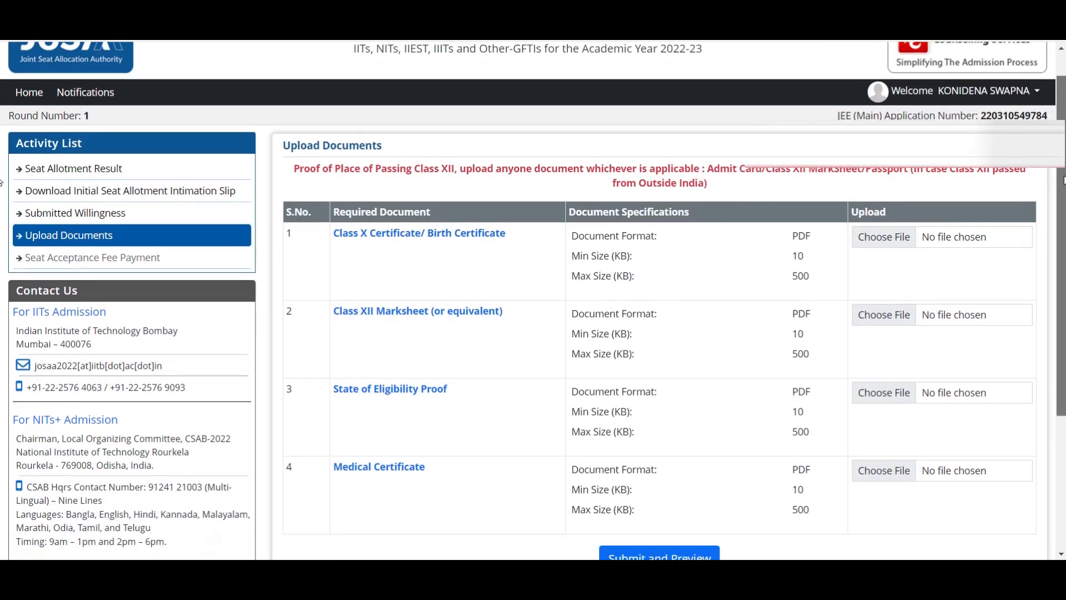
{"action": "scroll", "scroll_direction": "down", "scroll_amount": 3}
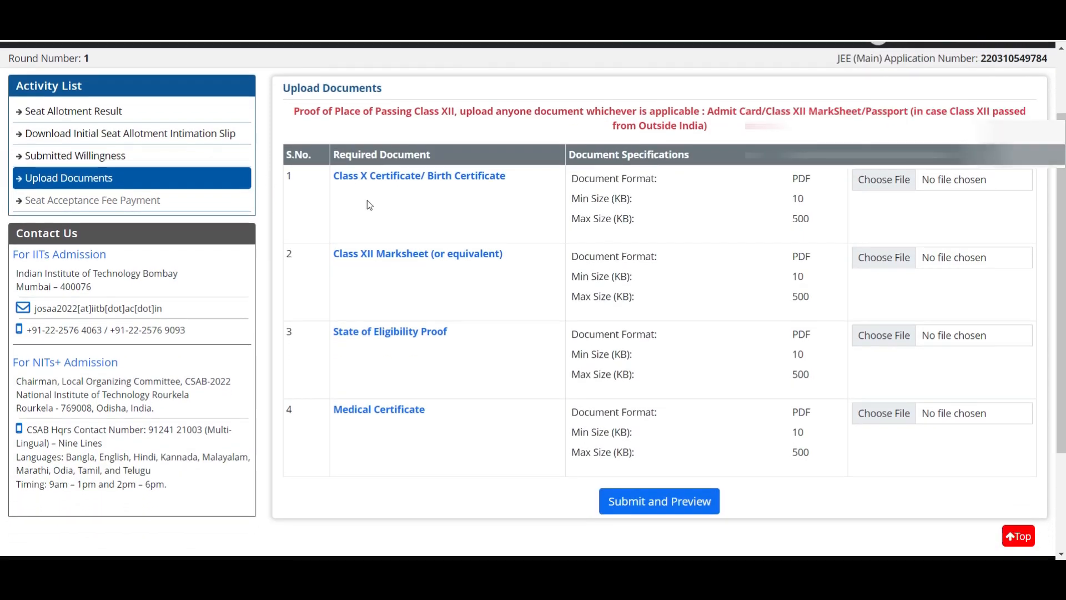
{"action": "mouse_move", "coordinate": [531, 189]}
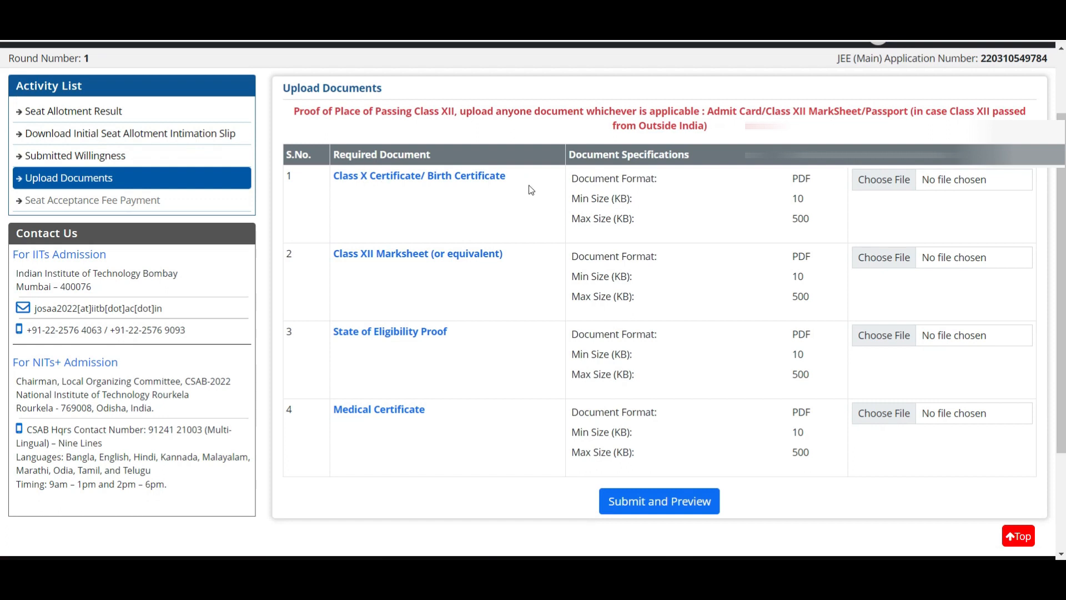
{"action": "mouse_move", "coordinate": [855, 178]}
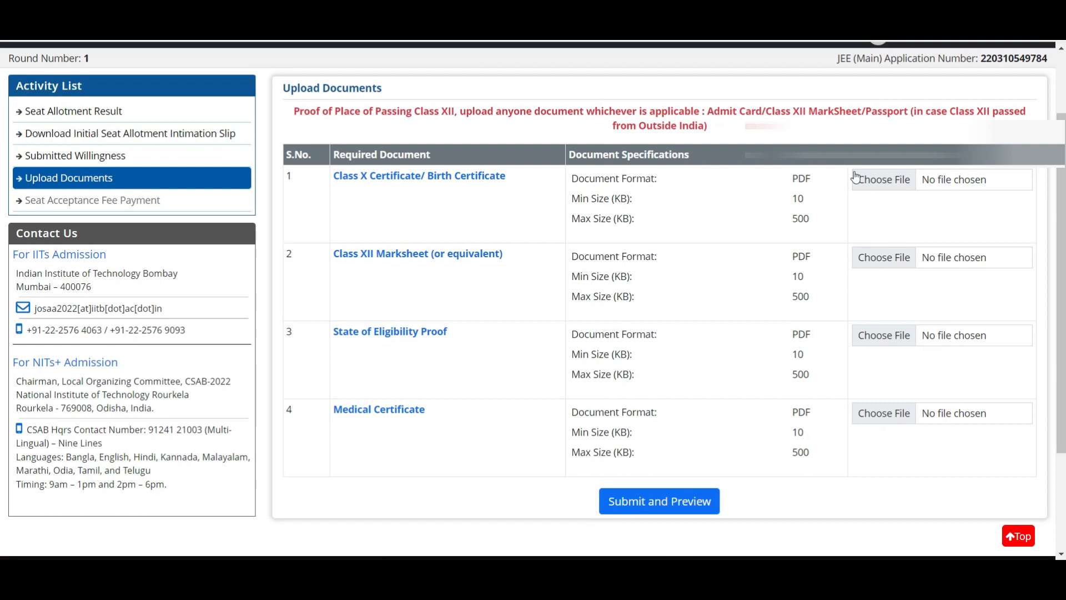
{"action": "mouse_move", "coordinate": [626, 184]}
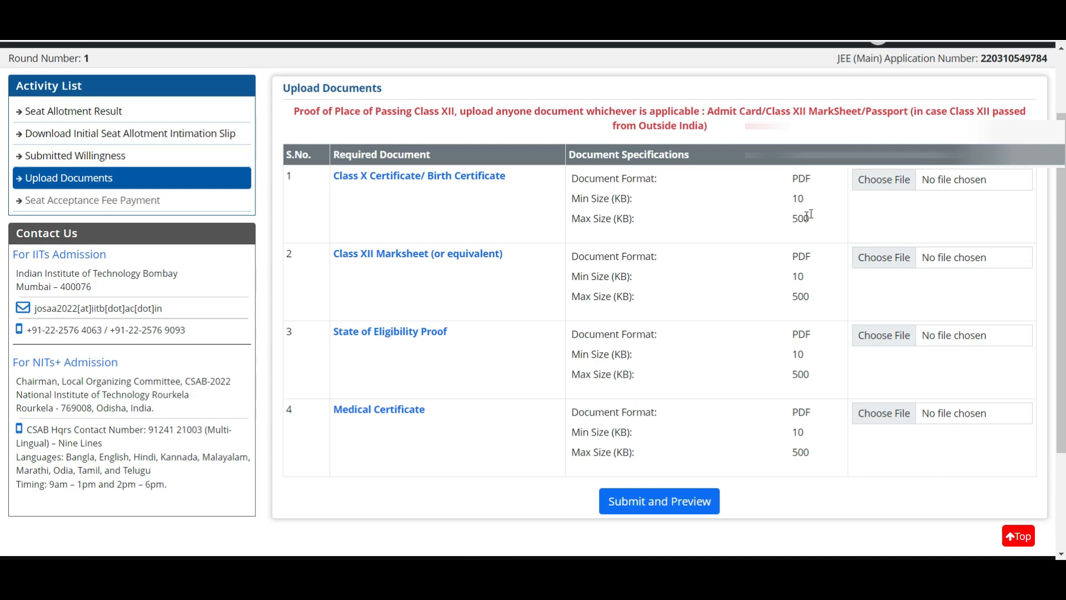
{"action": "mouse_move", "coordinate": [415, 258]}
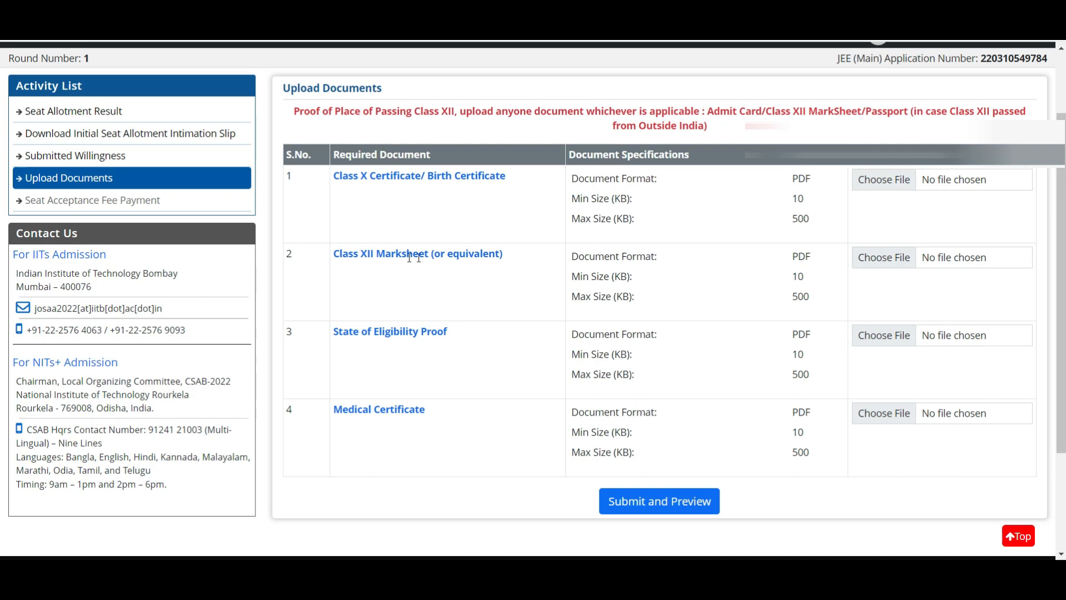
{"action": "mouse_move", "coordinate": [938, 278]}
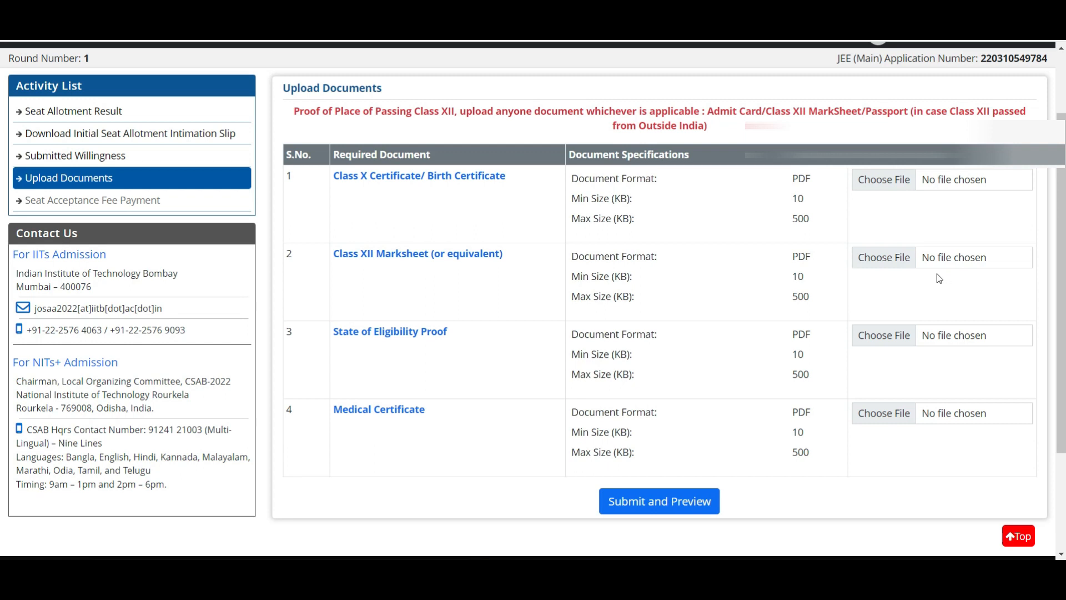
{"action": "mouse_move", "coordinate": [806, 279]}
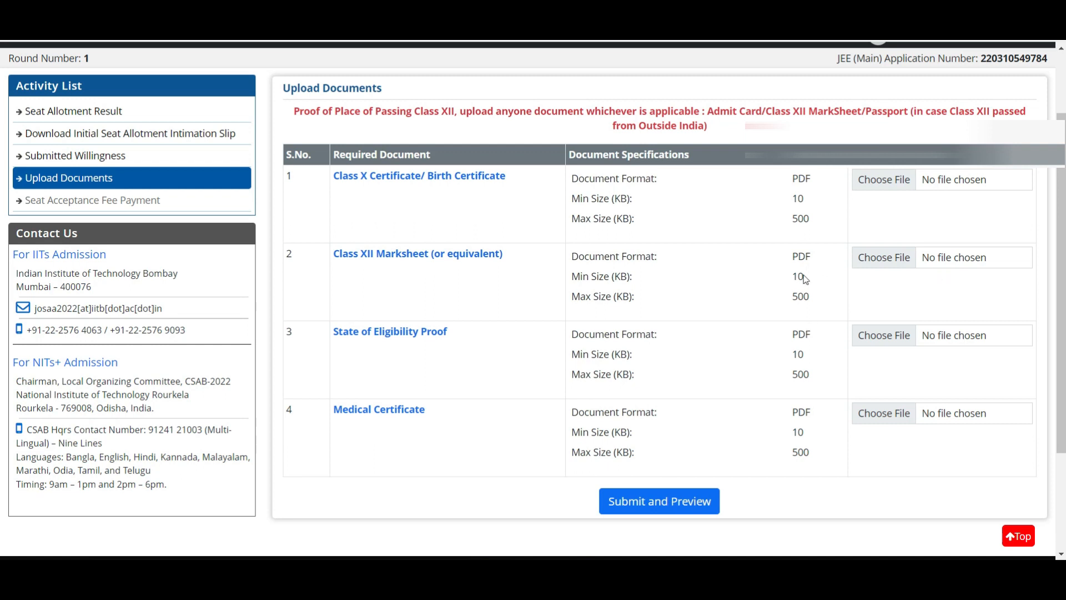
{"action": "mouse_move", "coordinate": [795, 373]}
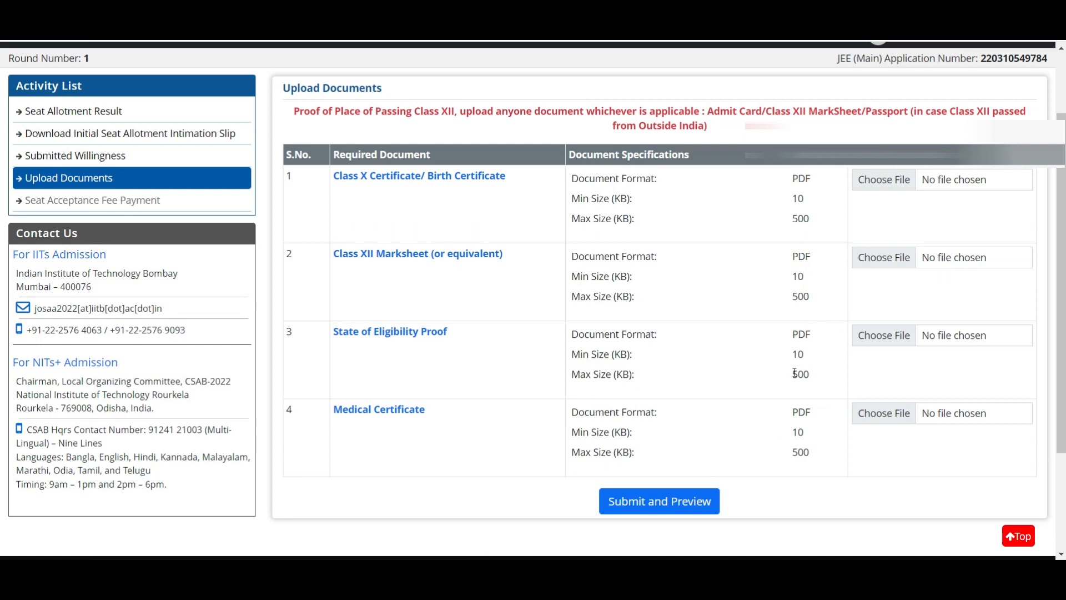
{"action": "mouse_move", "coordinate": [901, 315]}
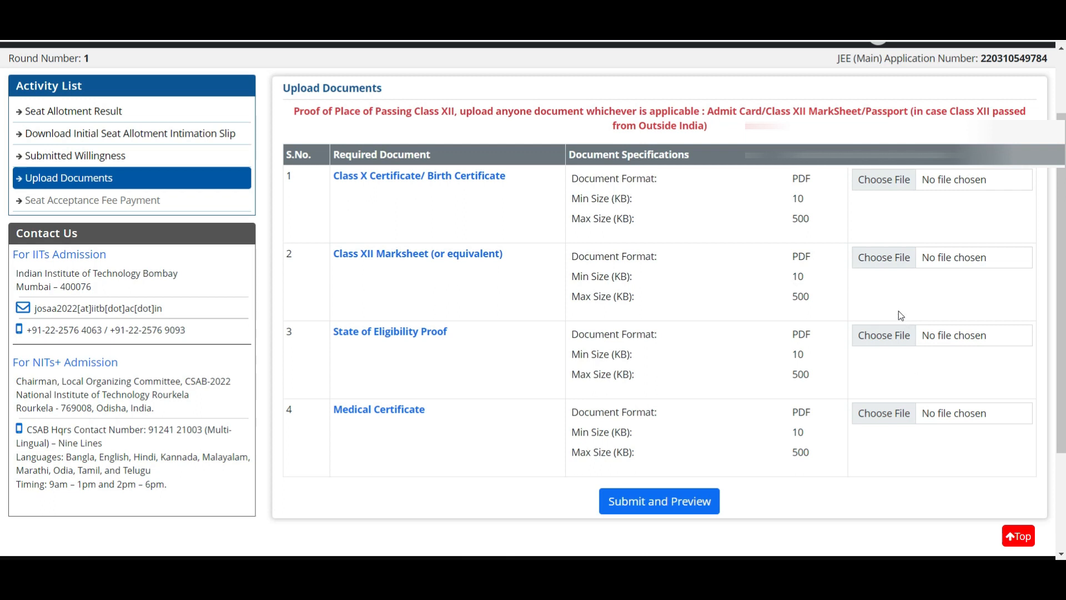
{"action": "mouse_move", "coordinate": [884, 257]}
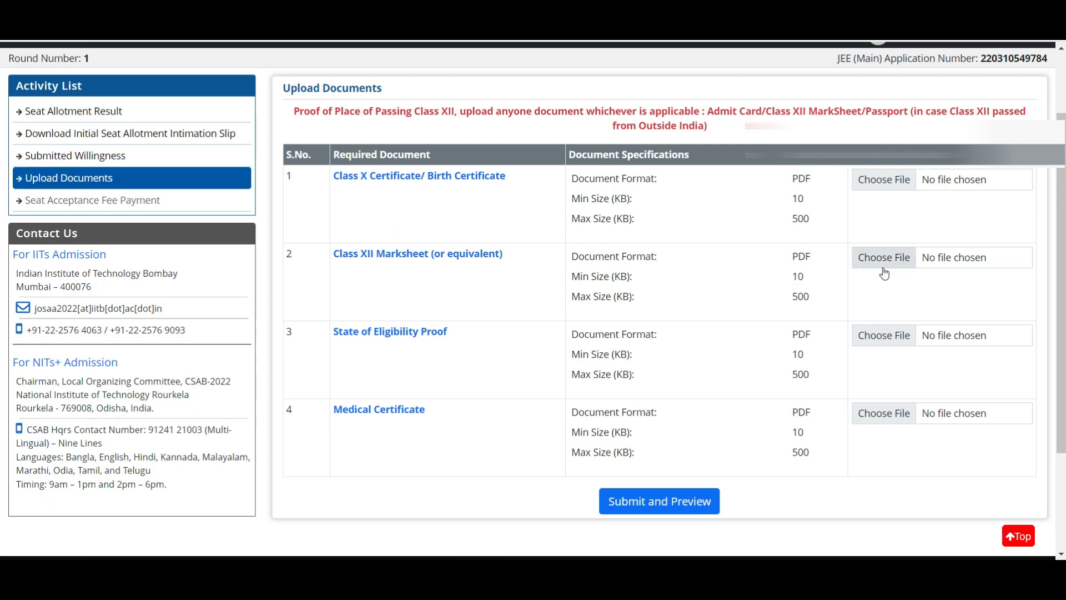
{"action": "mouse_move", "coordinate": [449, 339]}
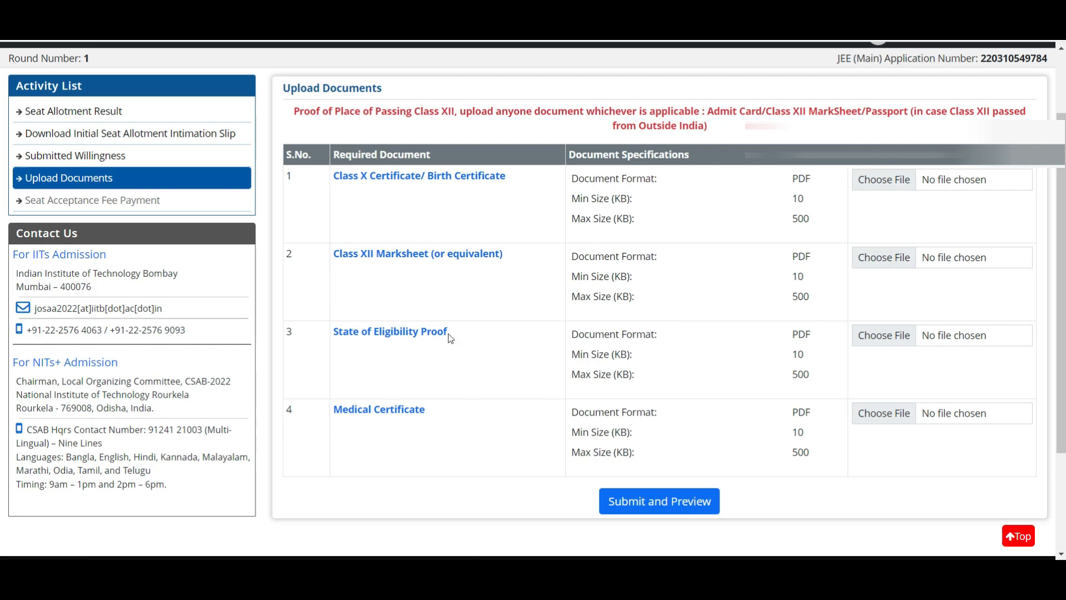
{"action": "mouse_move", "coordinate": [492, 348]}
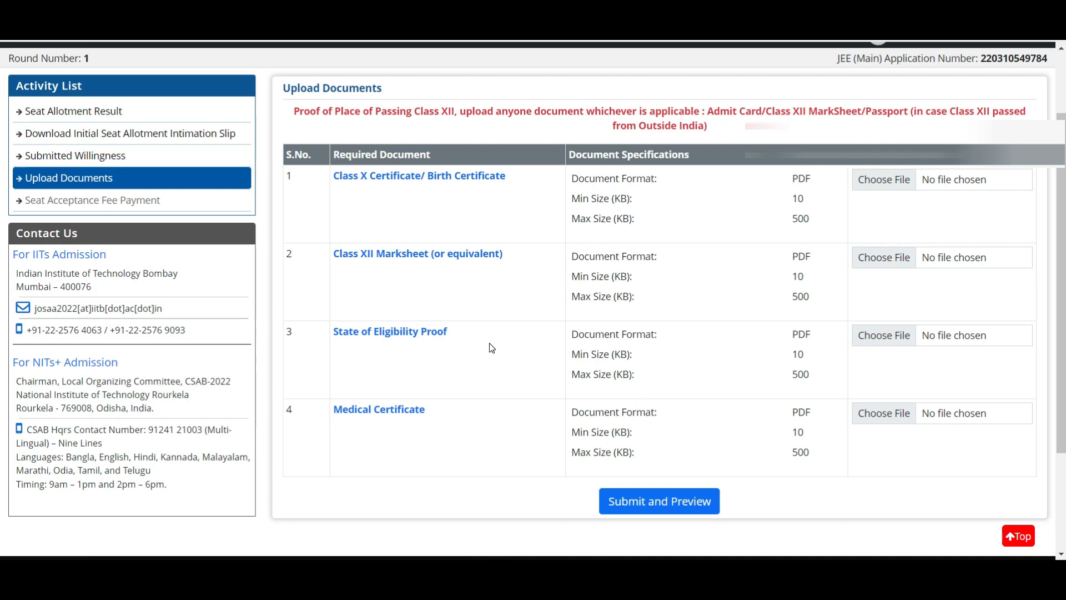
{"action": "mouse_move", "coordinate": [418, 302]}
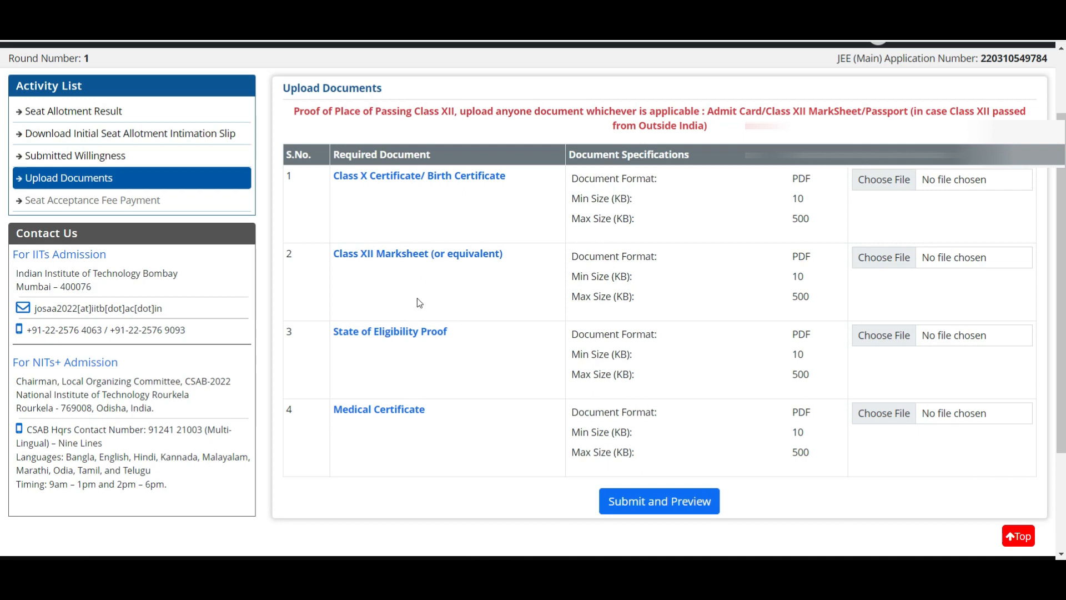
{"action": "mouse_move", "coordinate": [428, 346]}
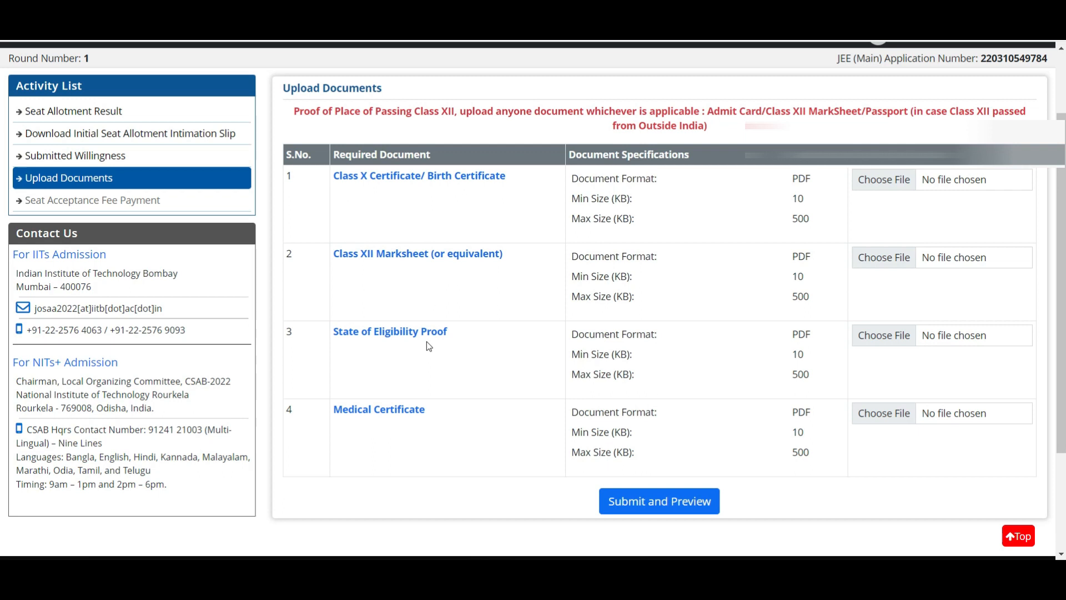
{"action": "mouse_move", "coordinate": [415, 357]}
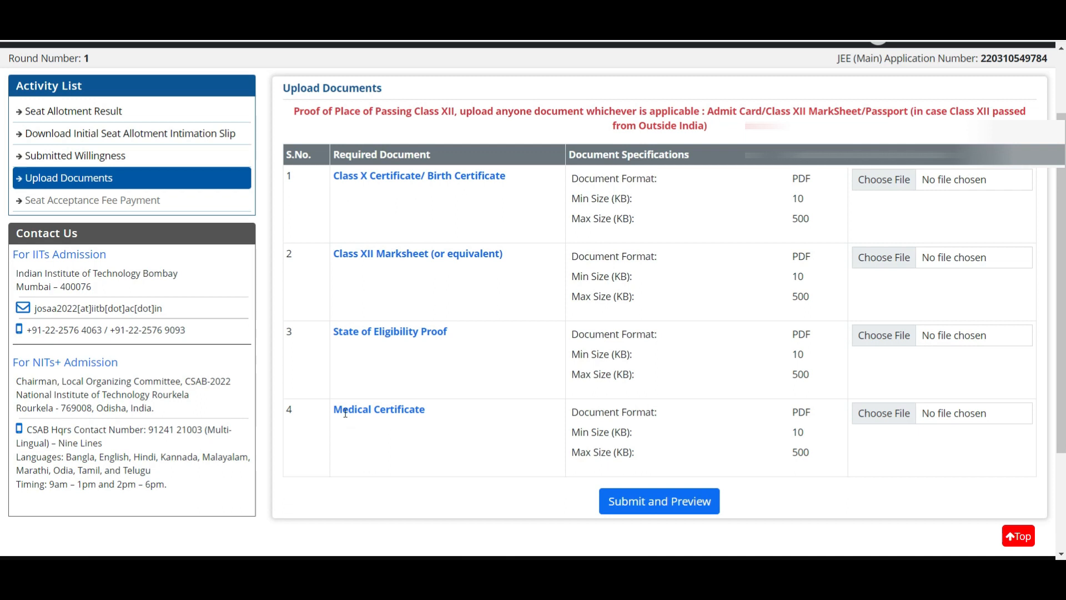
{"action": "mouse_move", "coordinate": [1005, 446]}
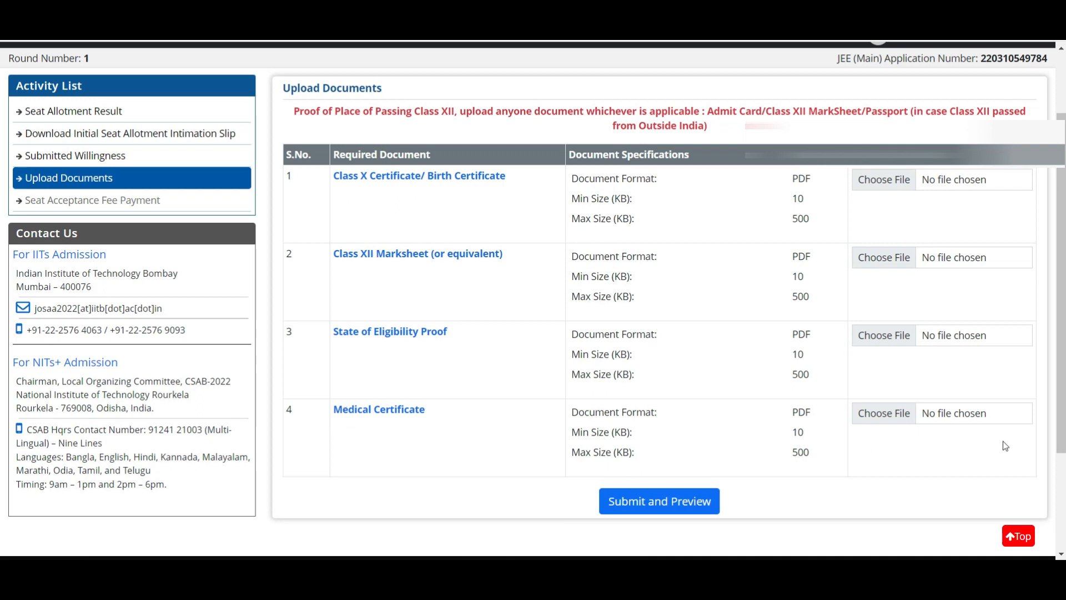
{"action": "mouse_move", "coordinate": [983, 412]}
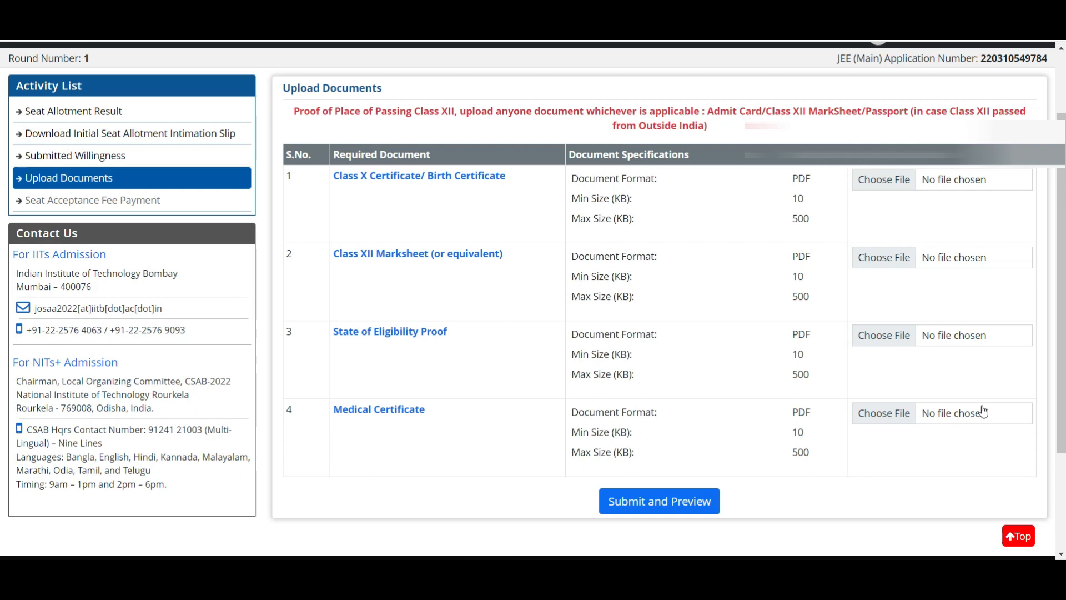
{"action": "mouse_move", "coordinate": [970, 366]}
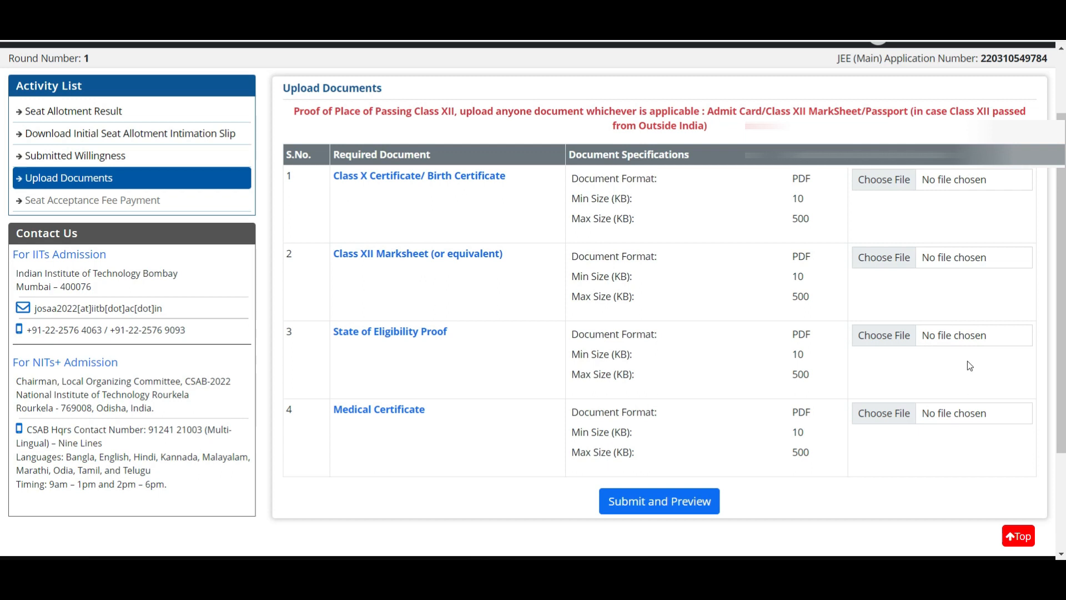
{"action": "mouse_move", "coordinate": [866, 457]}
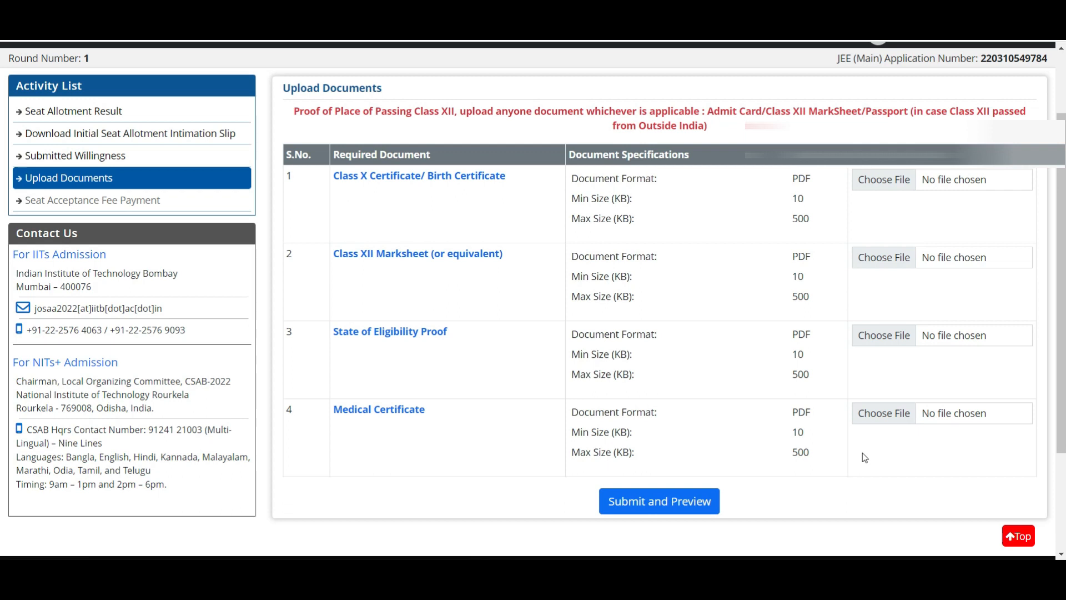
{"action": "mouse_move", "coordinate": [856, 439]}
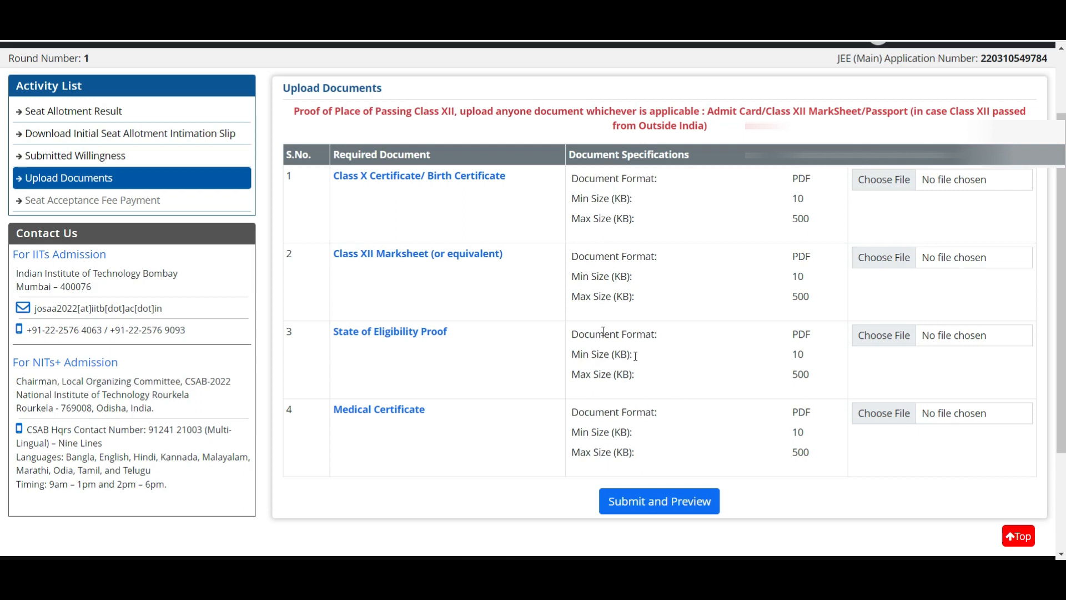
{"action": "mouse_move", "coordinate": [452, 288]}
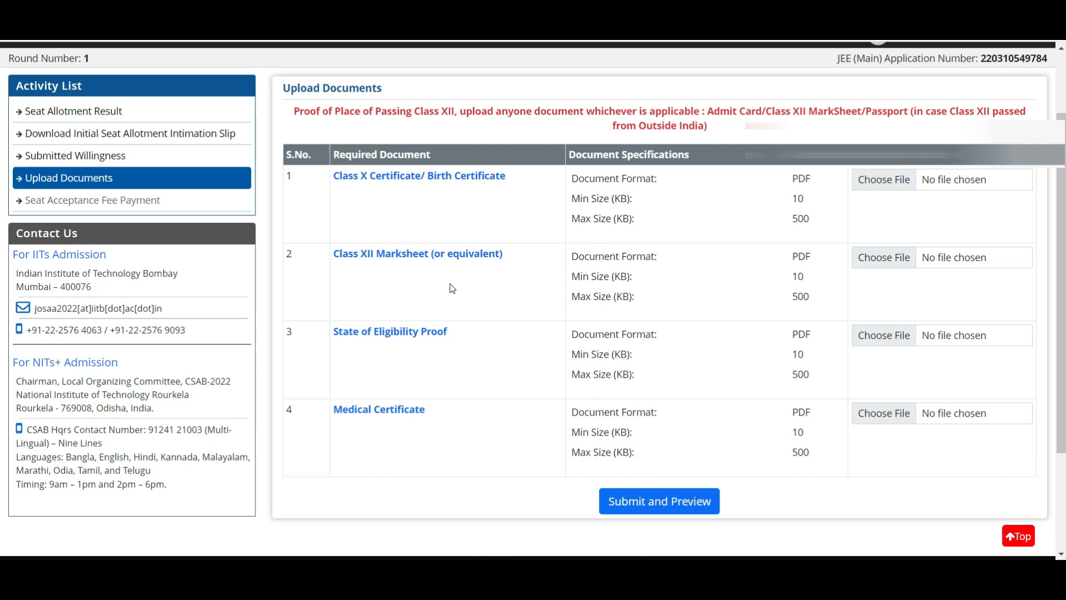
{"action": "mouse_move", "coordinate": [623, 178]}
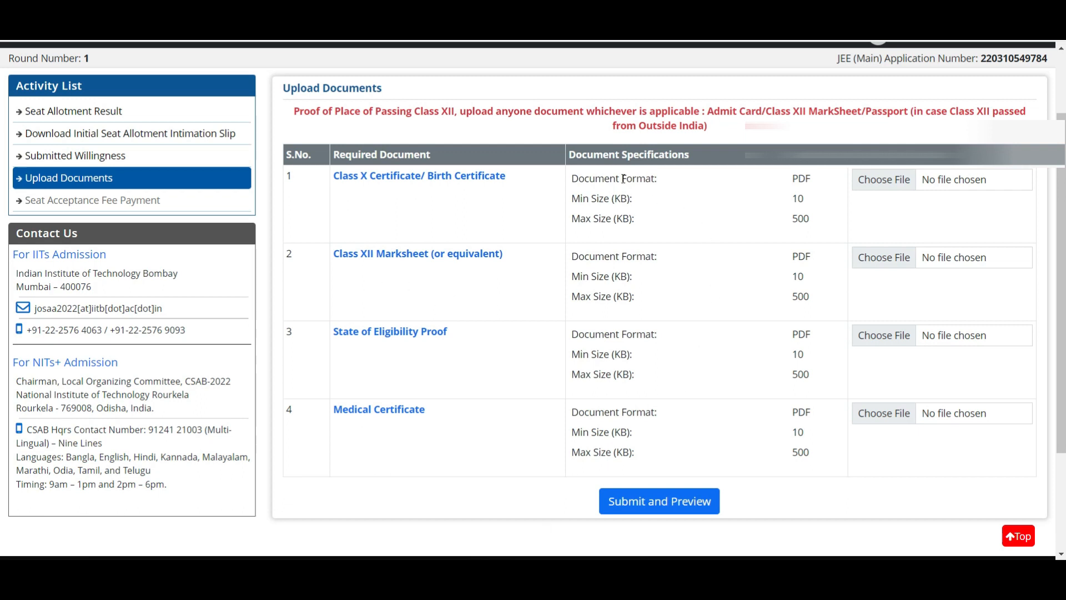
{"action": "mouse_move", "coordinate": [175, 243]}
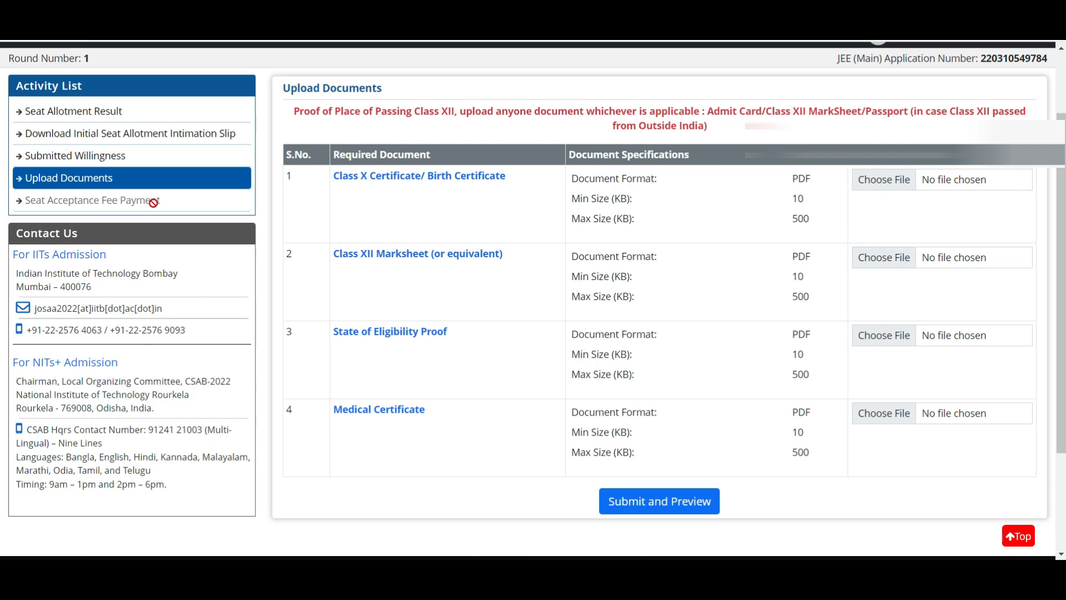
{"action": "mouse_move", "coordinate": [149, 52]}
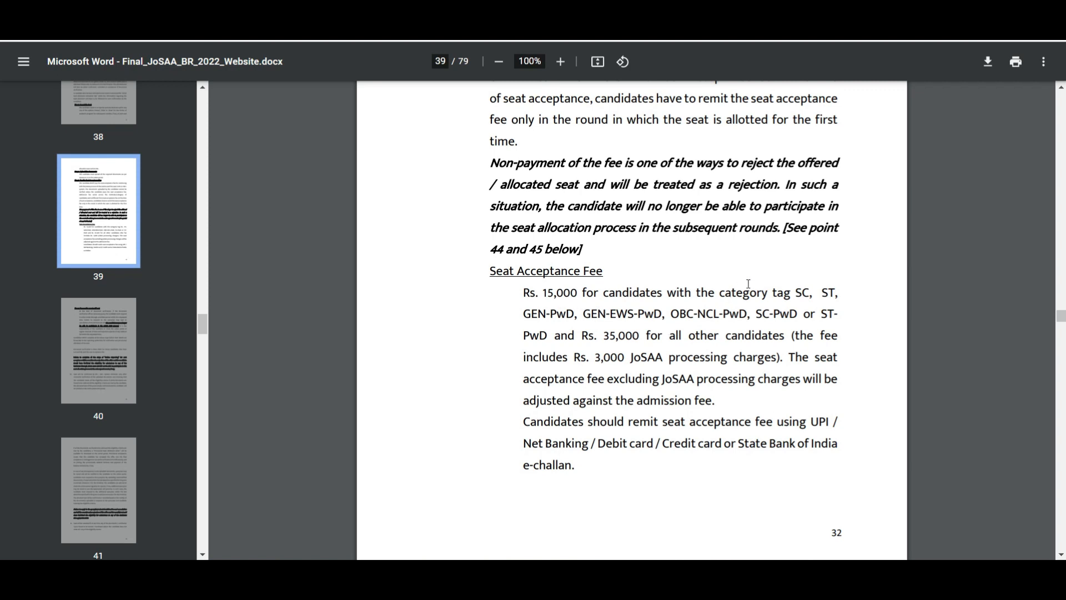
{"action": "mouse_move", "coordinate": [545, 297]}
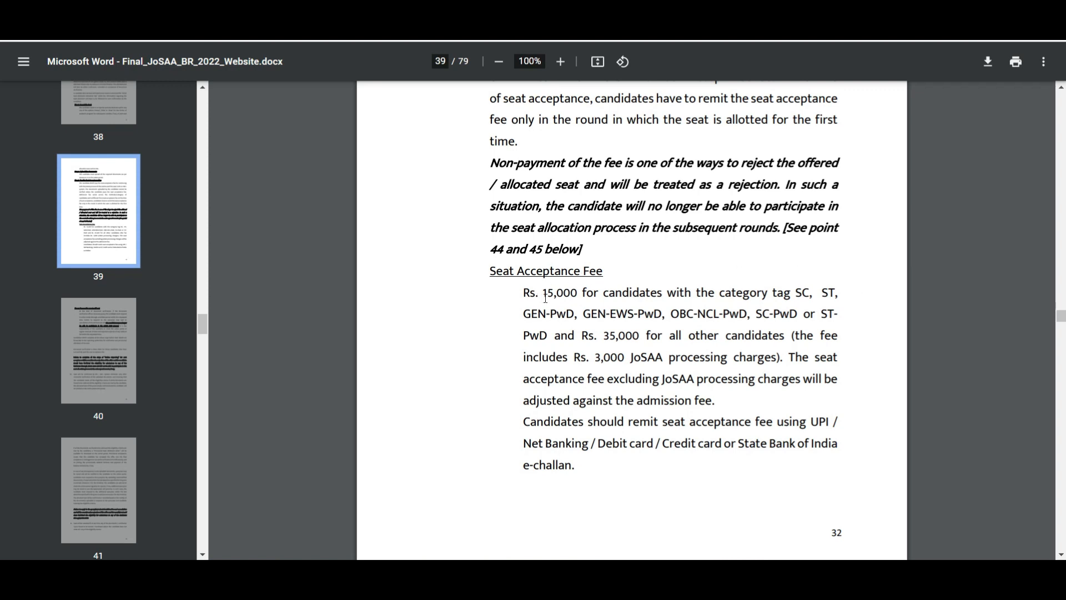
Open the JoSAA brochure PDF at the Seat Acceptance Fee section.
{"action": "double_click", "coordinate": [558, 293]}
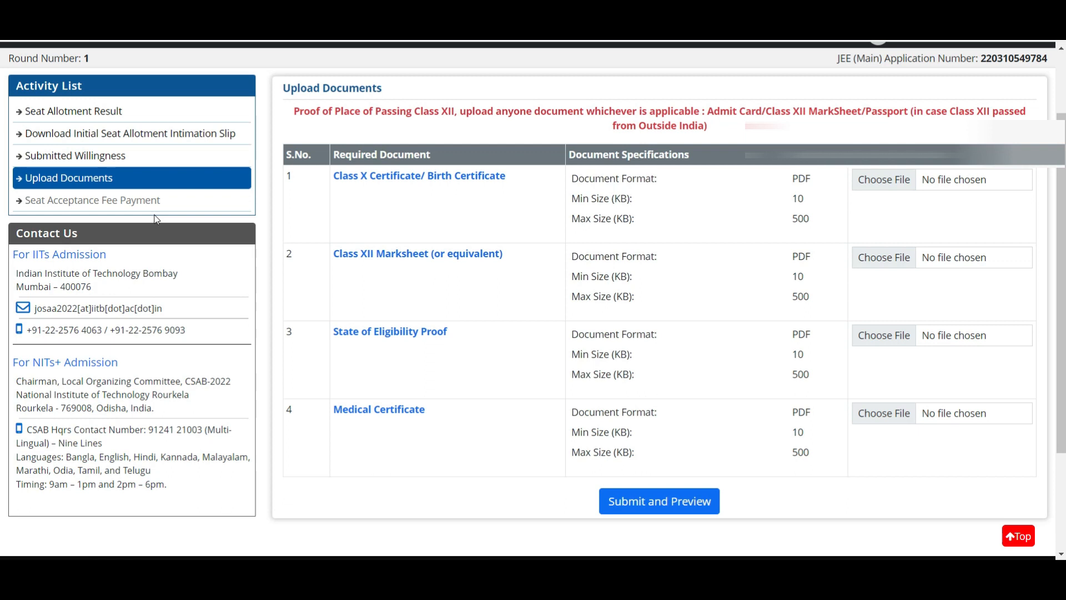
{"action": "mouse_move", "coordinate": [387, 424]}
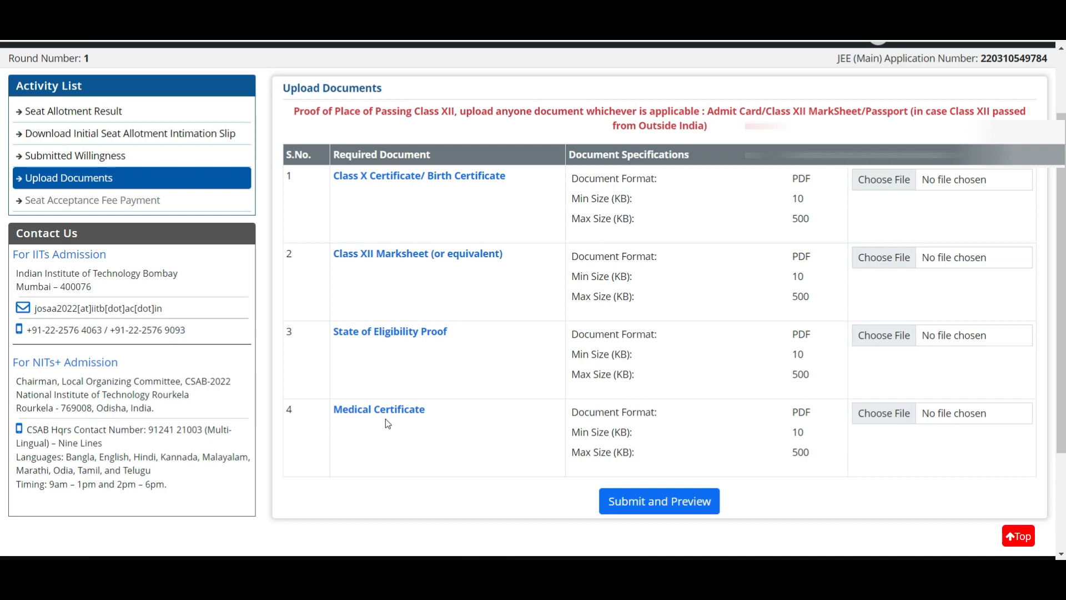
{"action": "mouse_move", "coordinate": [400, 391]}
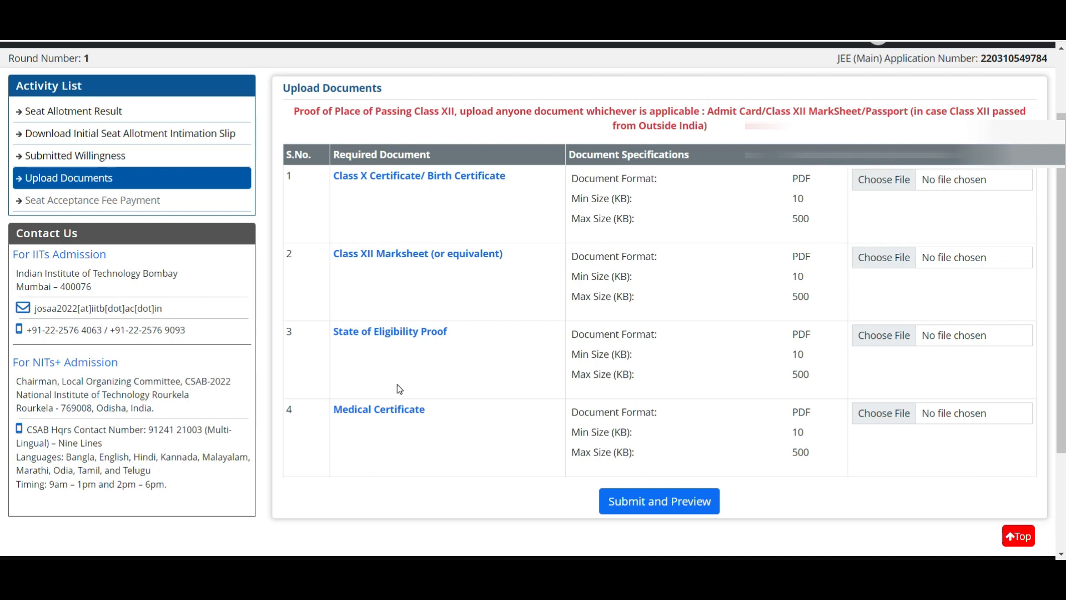
{"action": "mouse_move", "coordinate": [398, 322]}
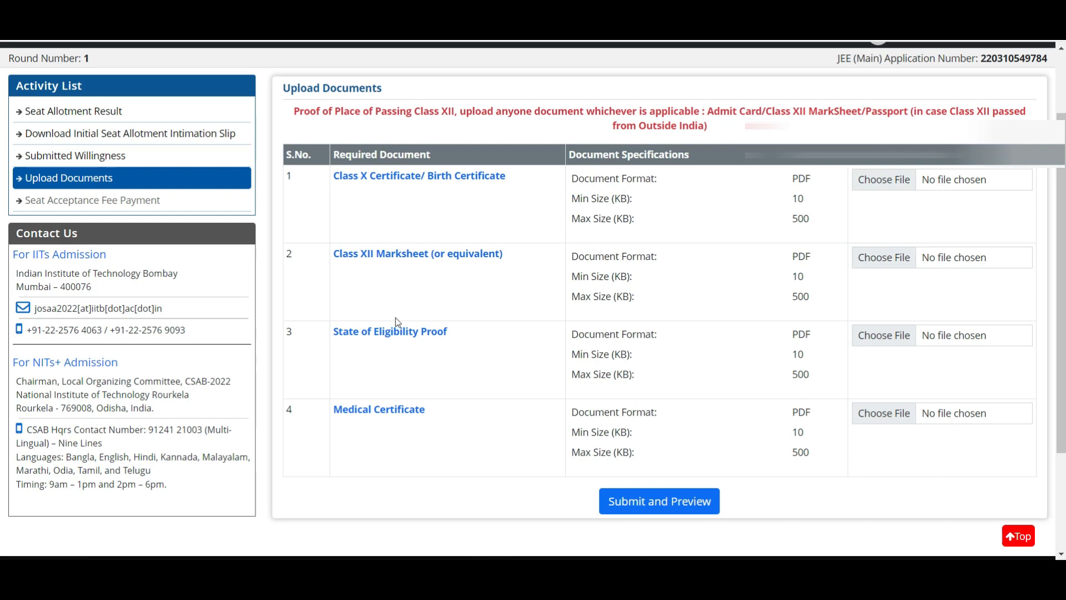
{"action": "scroll", "scroll_direction": "up", "scroll_amount": 3}
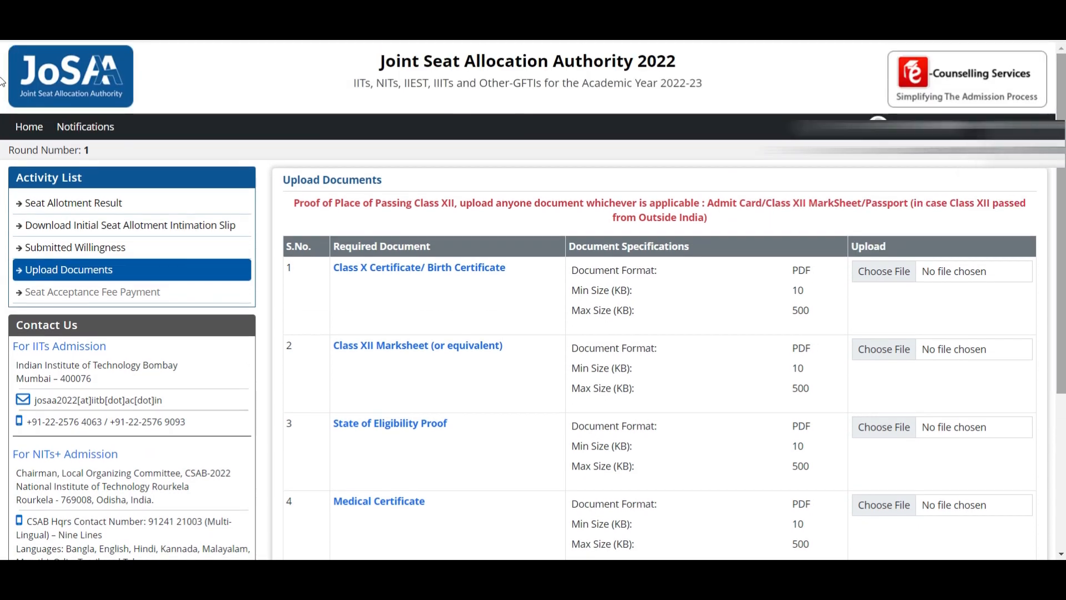
{"action": "mouse_move", "coordinate": [977, 170]}
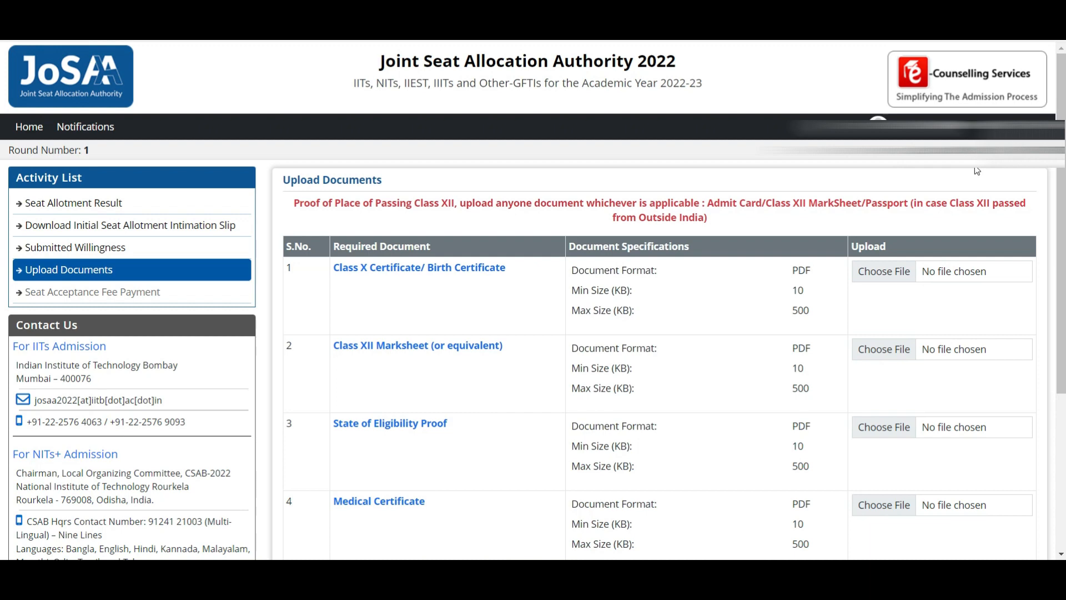